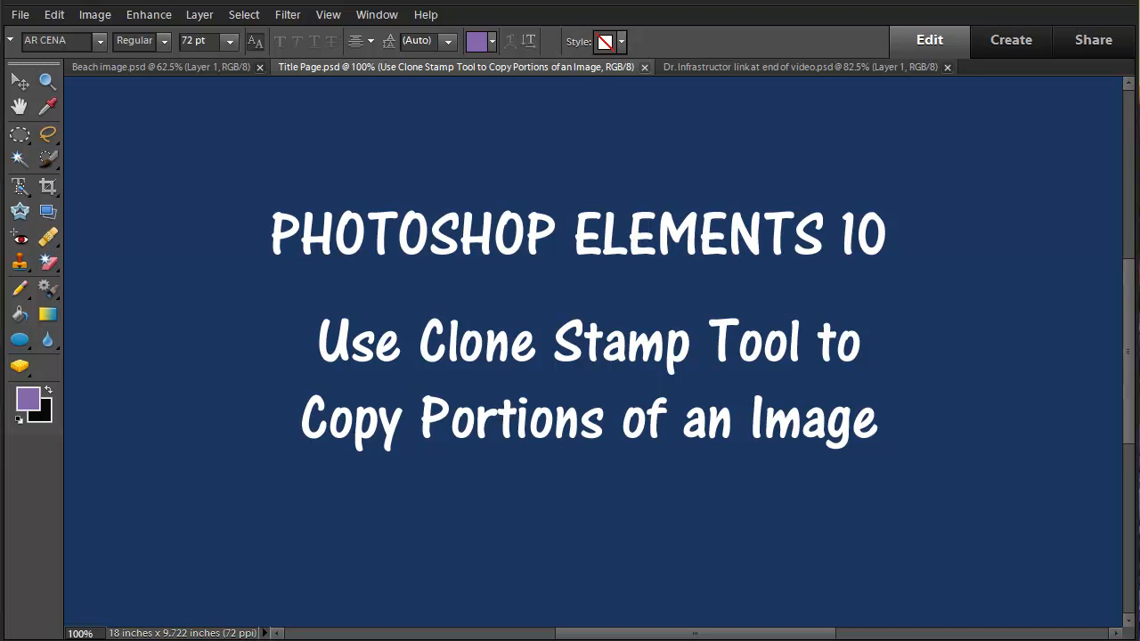
mouse_move(456, 178)
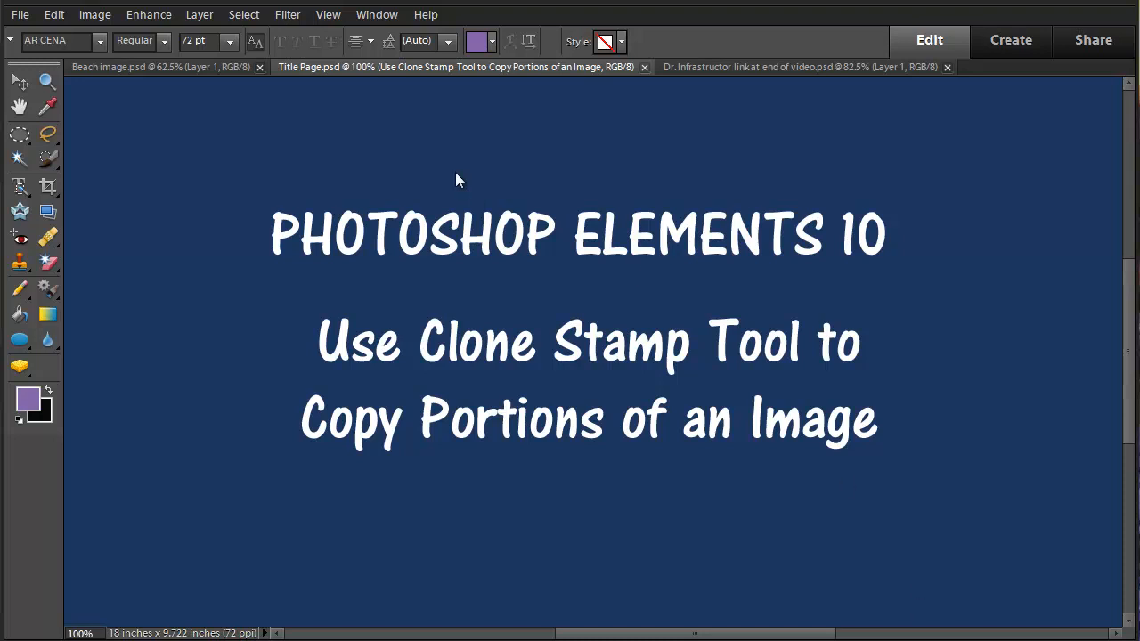
mouse_move(151, 73)
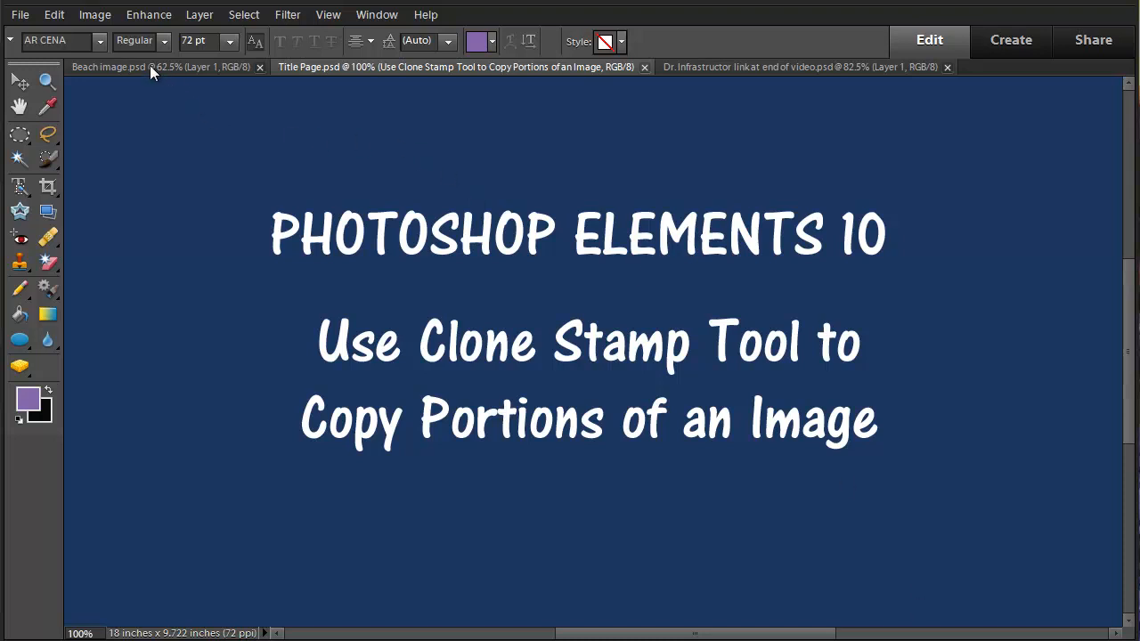
Bring up Beach image.psd at 100% and select the Move tool.
left_click(160, 68)
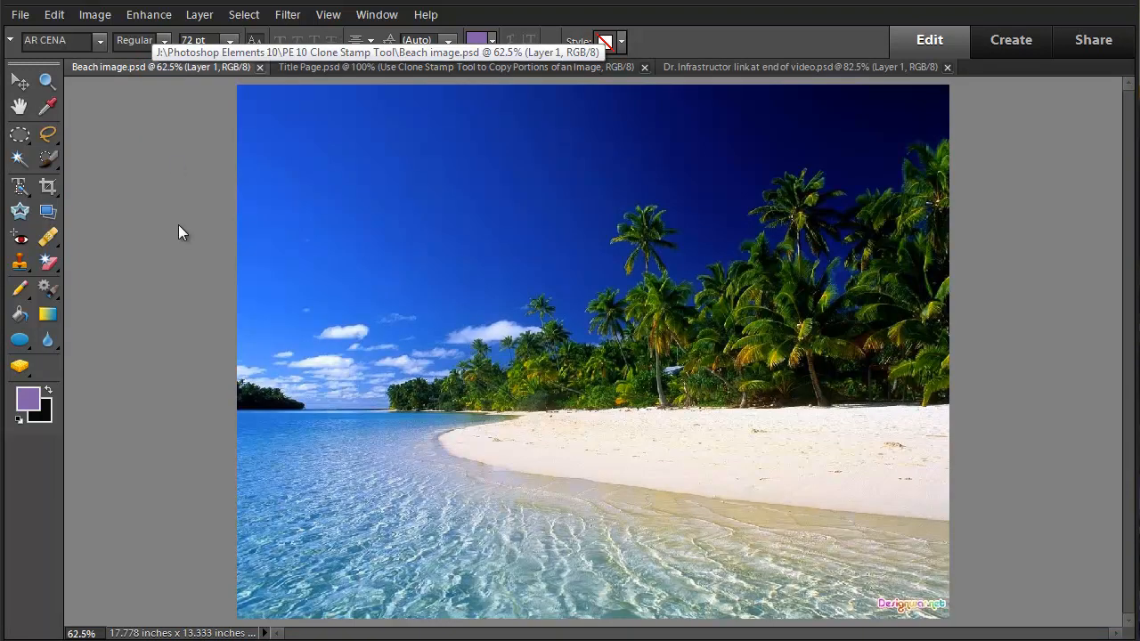
mouse_move(567, 438)
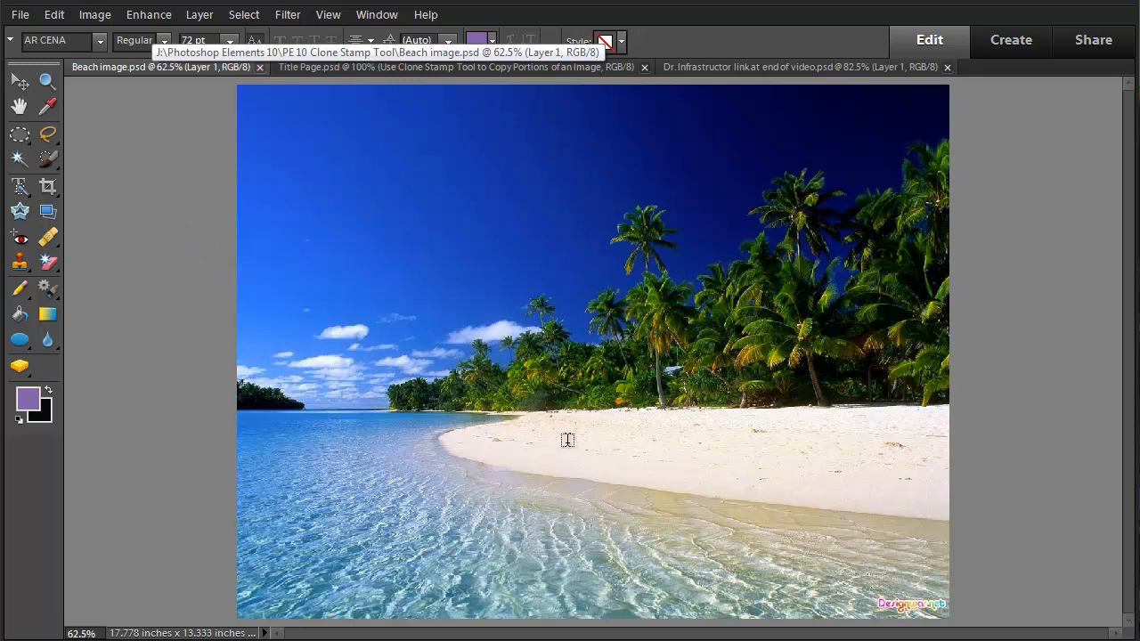
mouse_move(650, 432)
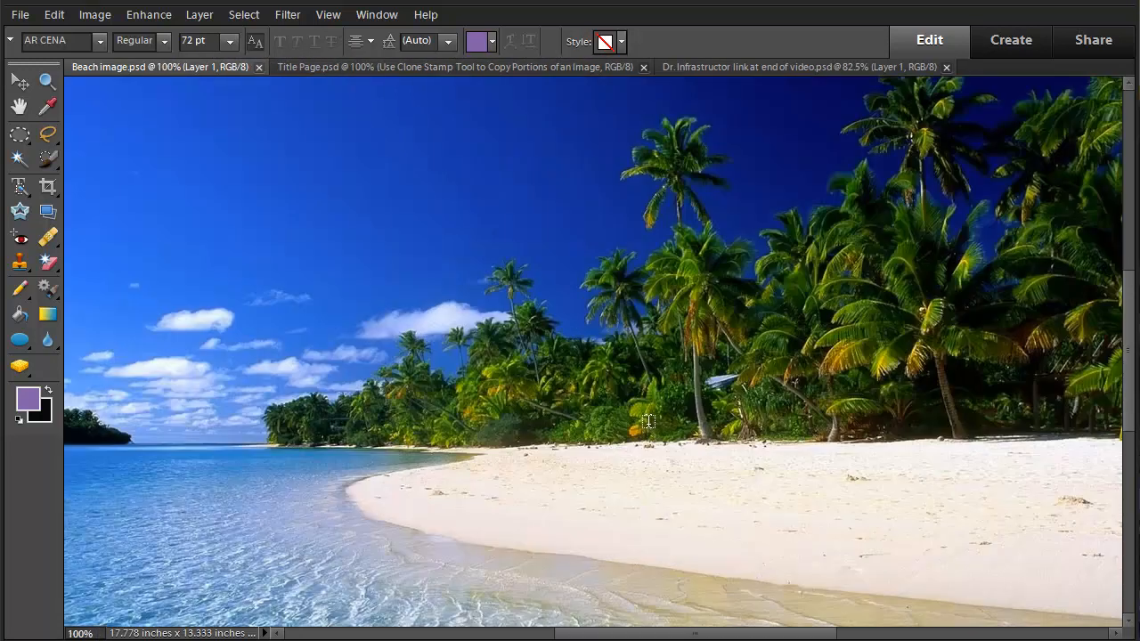
mouse_move(463, 274)
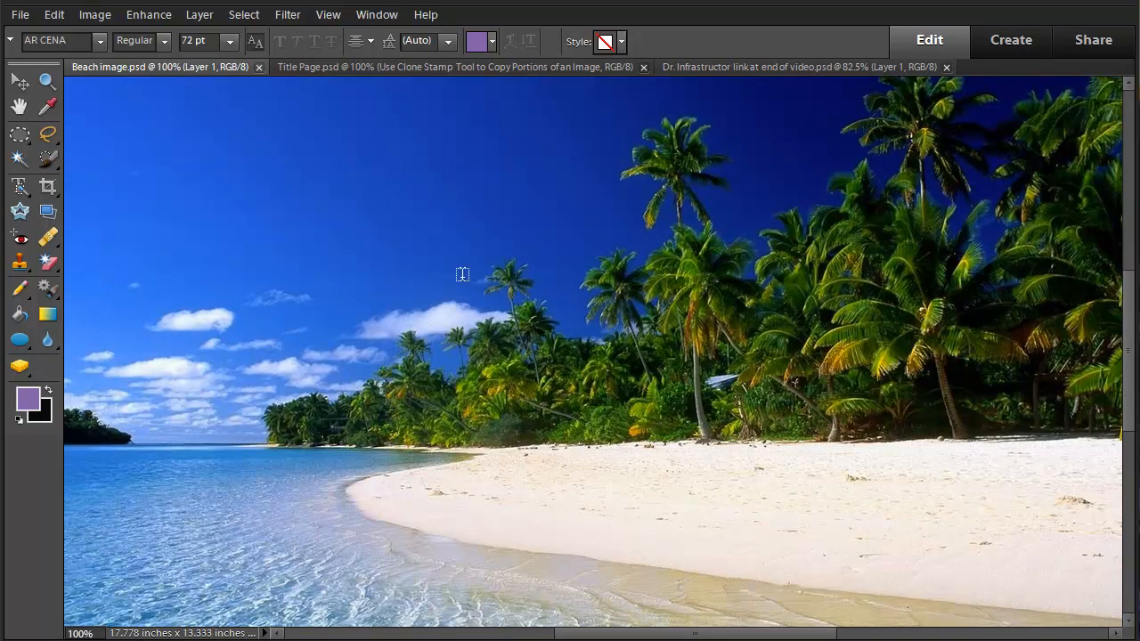
left_click(18, 80)
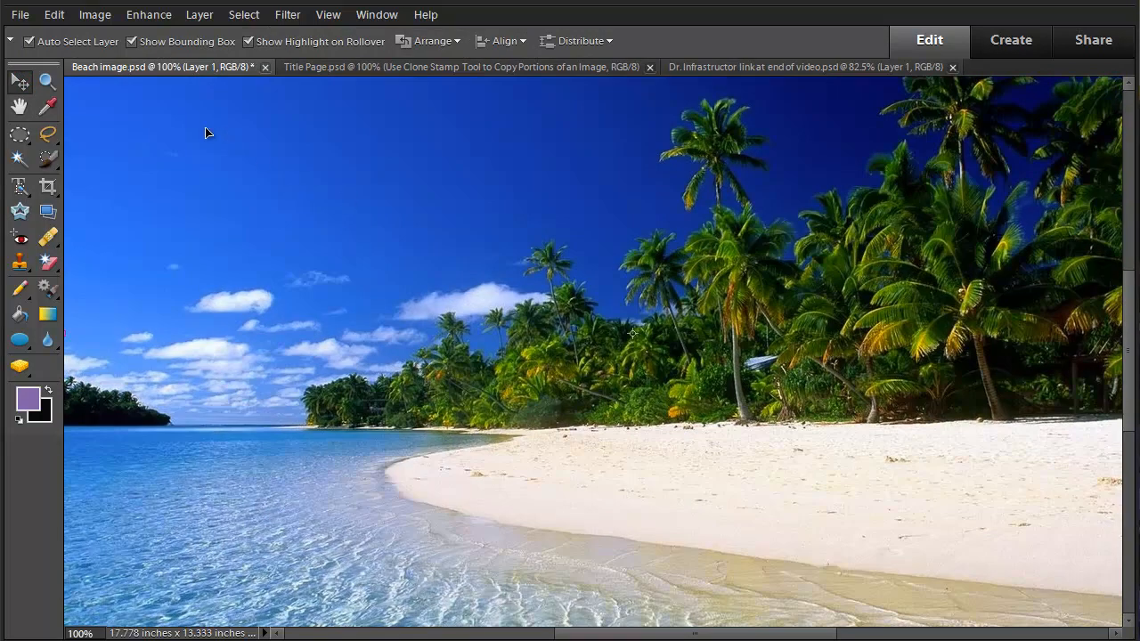
mouse_move(27, 239)
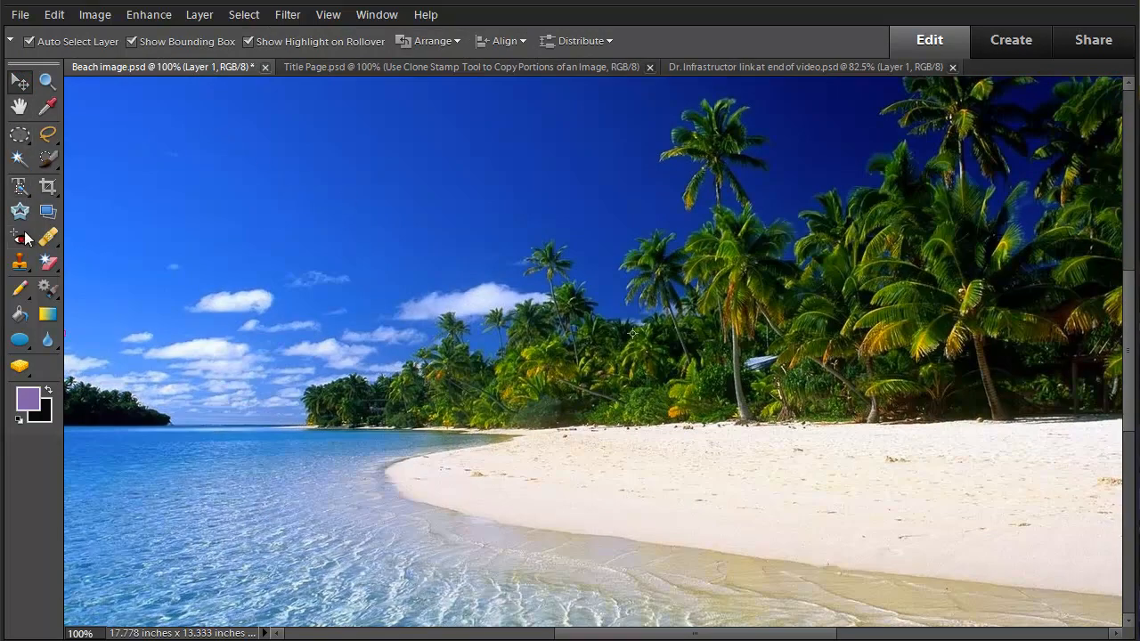
mouse_move(20, 262)
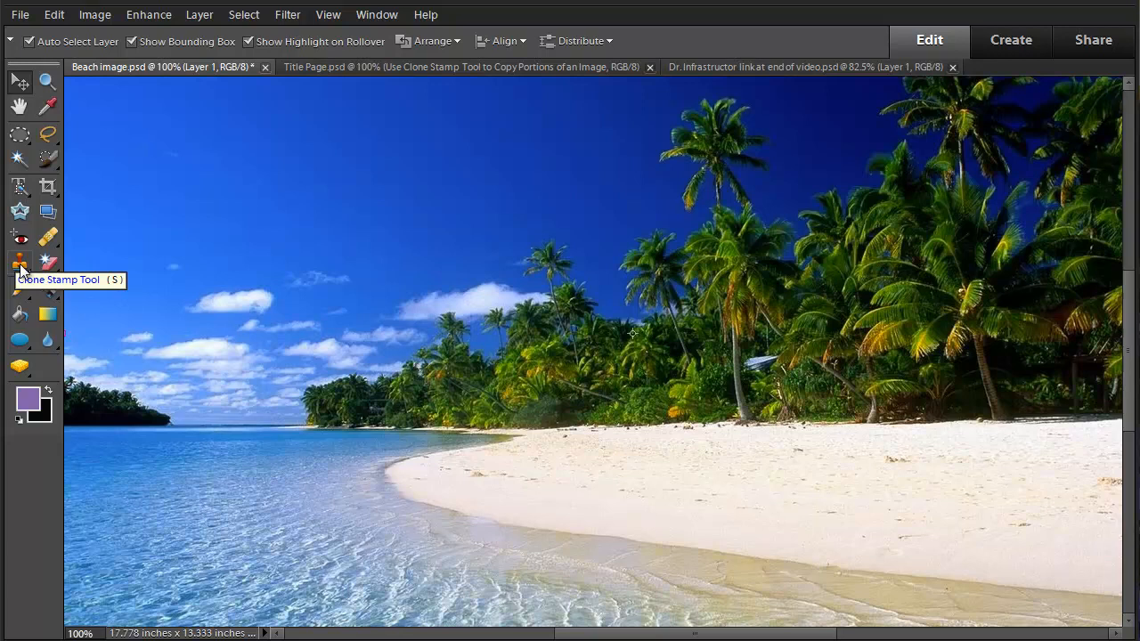
Select the Clone Stamp with a soft 25 px brush and Lighten blend mode.
left_click(19, 261)
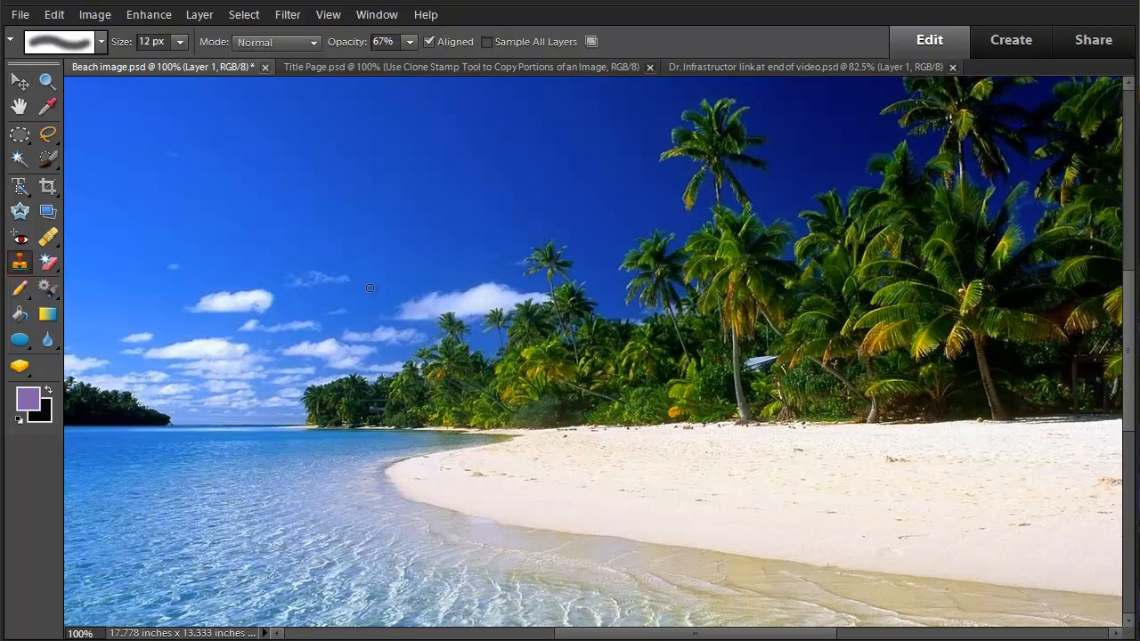
mouse_move(214, 114)
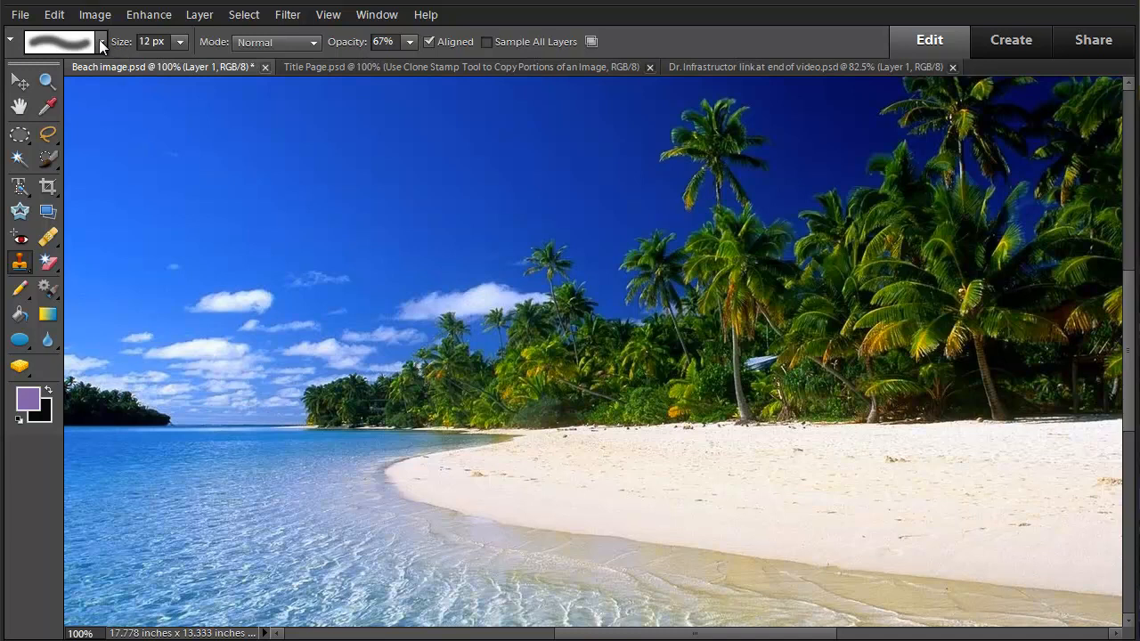
mouse_move(179, 50)
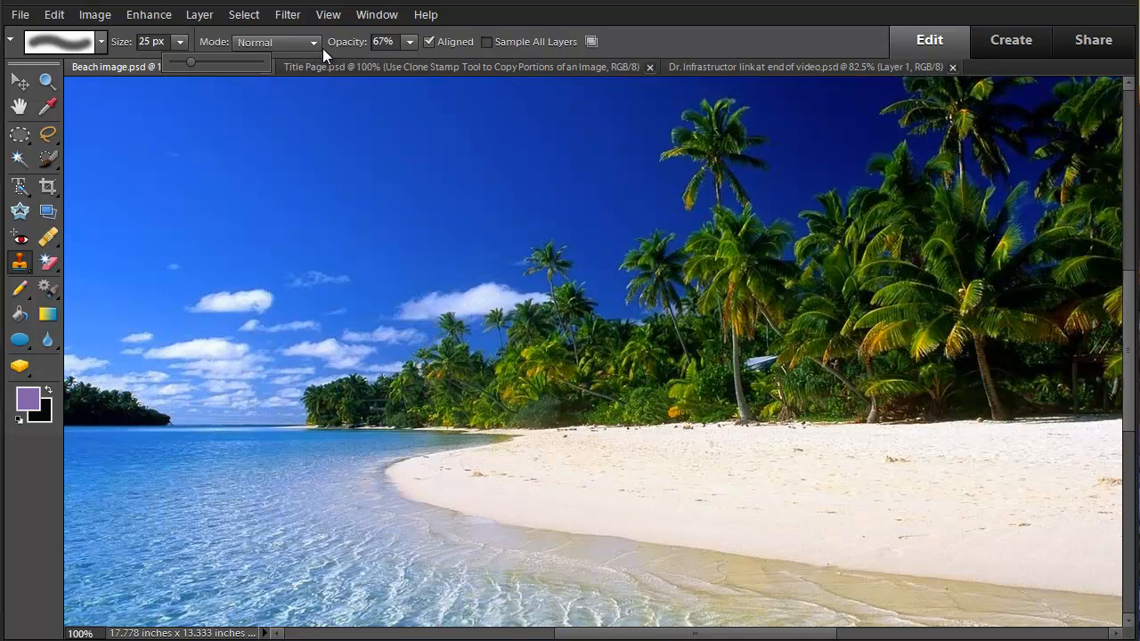
left_click(311, 43)
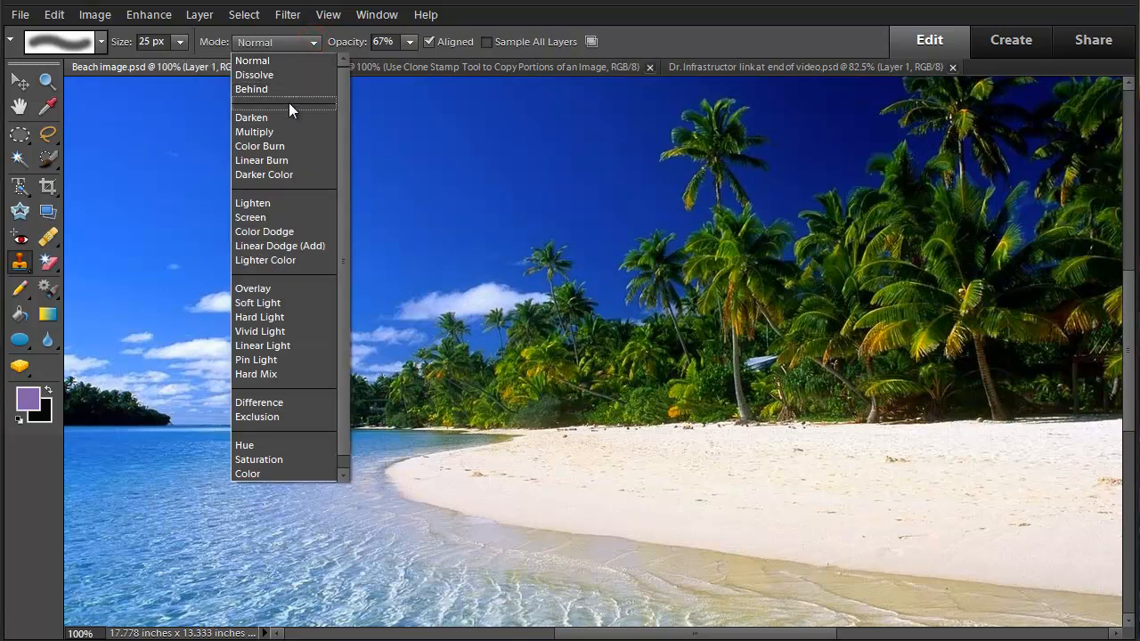
mouse_move(267, 203)
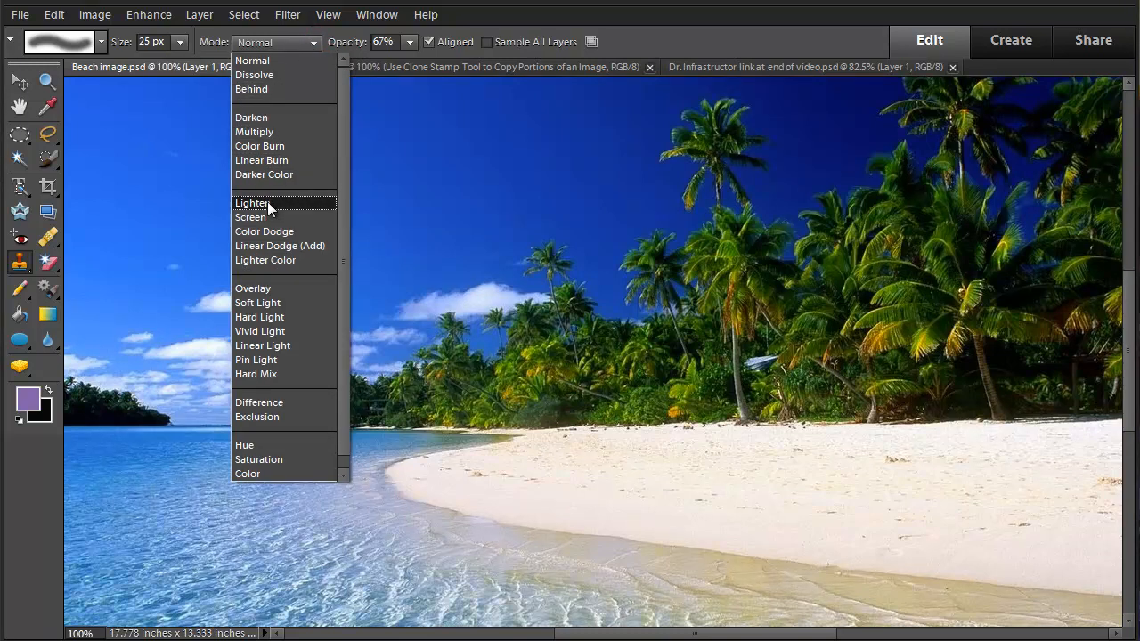
left_click(251, 203)
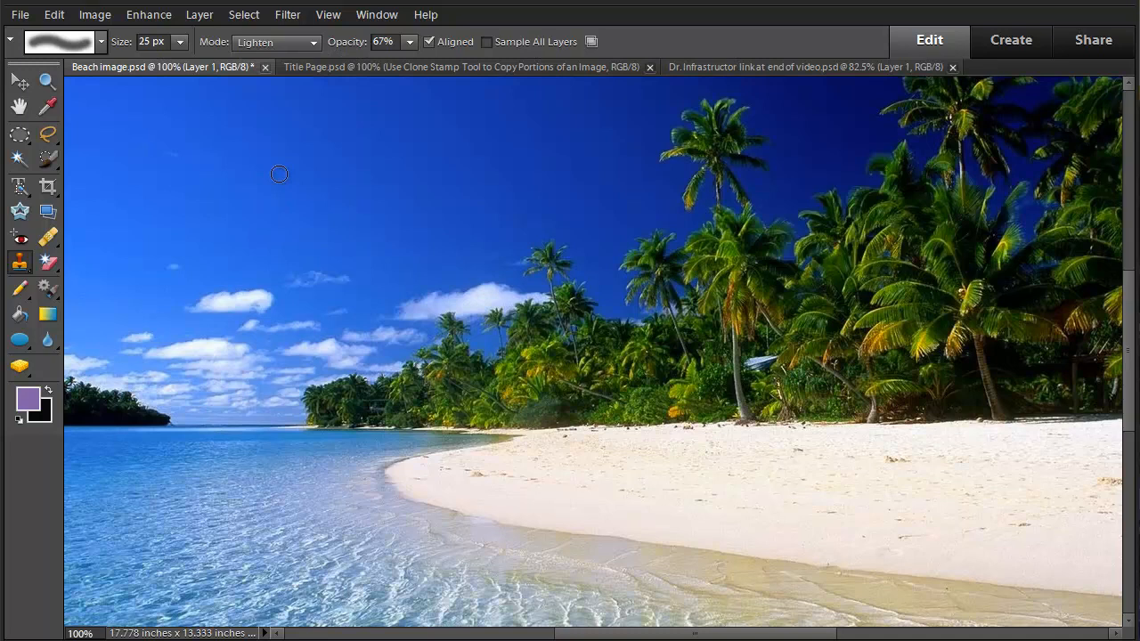
mouse_move(303, 171)
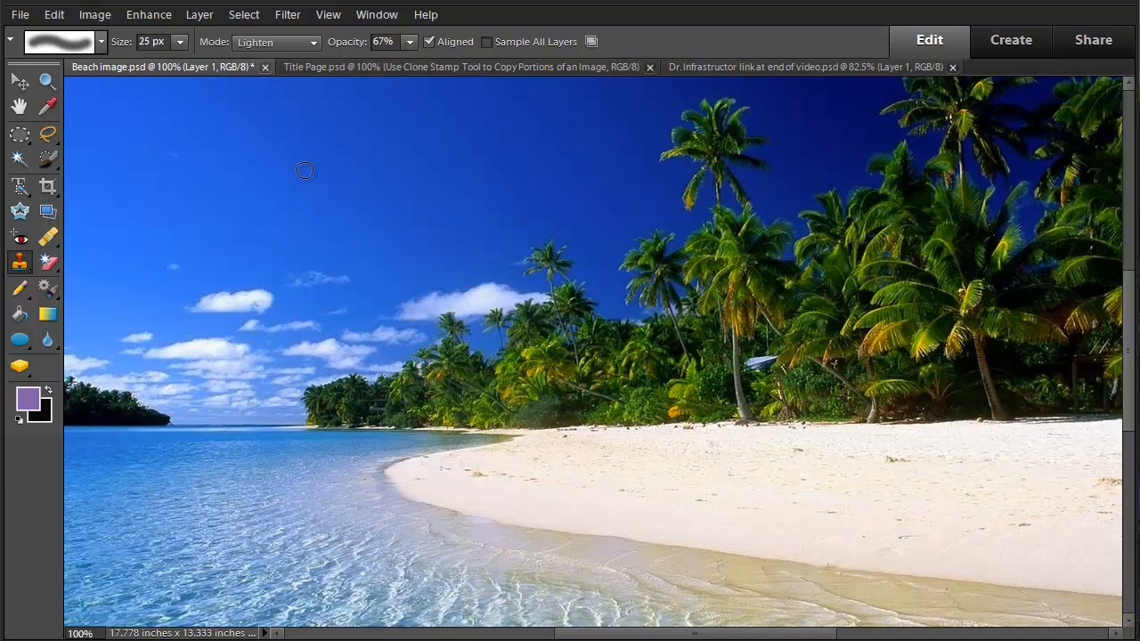
mouse_move(306, 157)
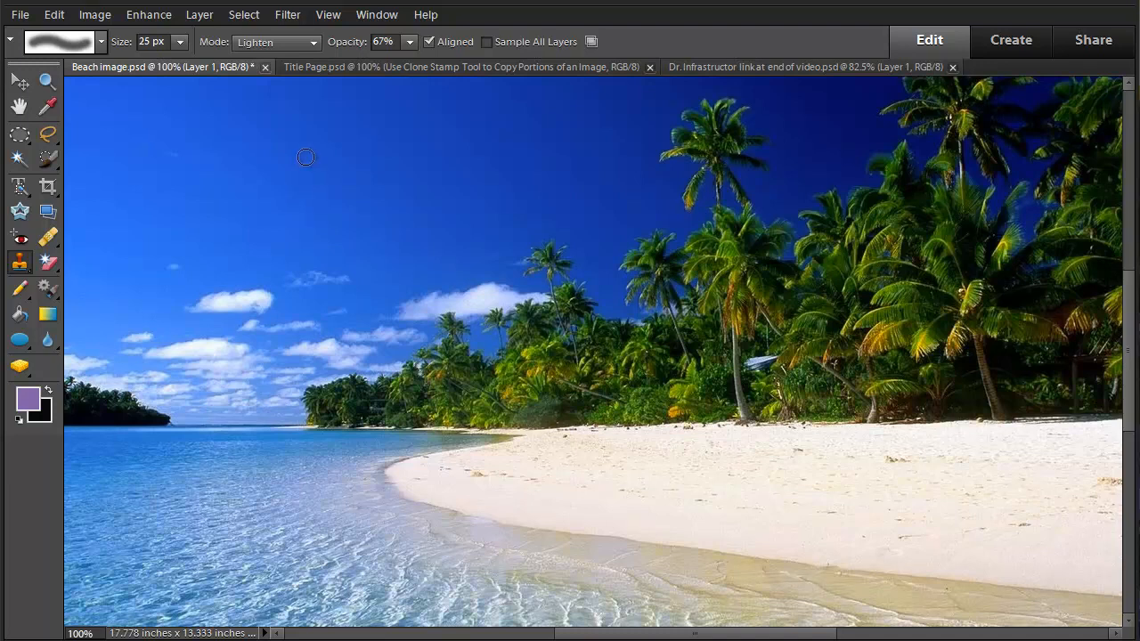
mouse_move(353, 131)
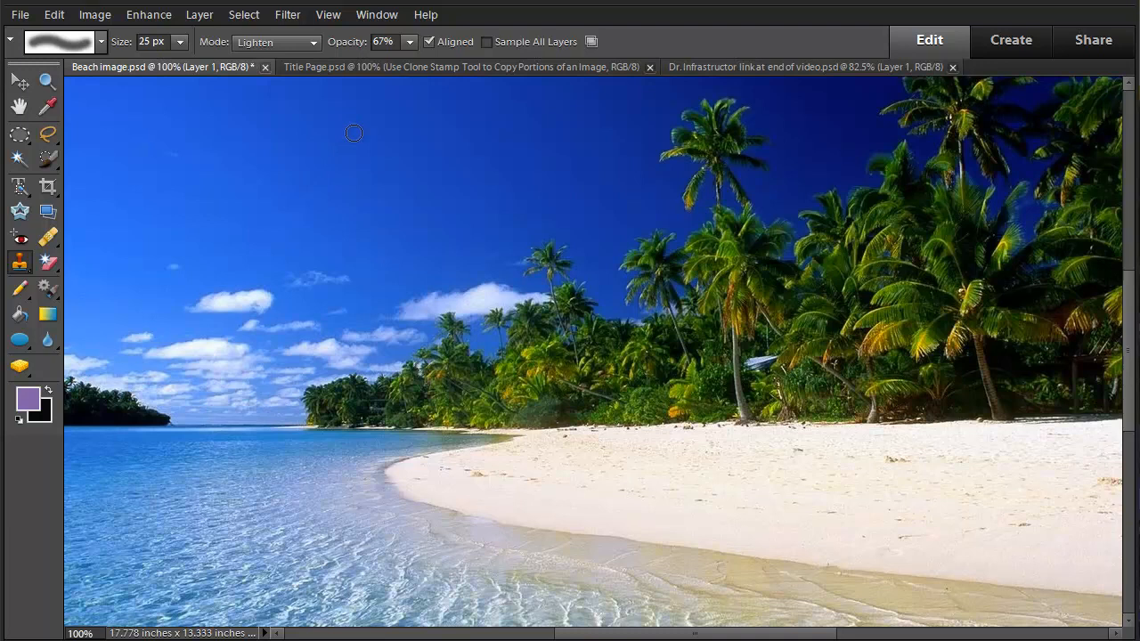
mouse_move(454, 484)
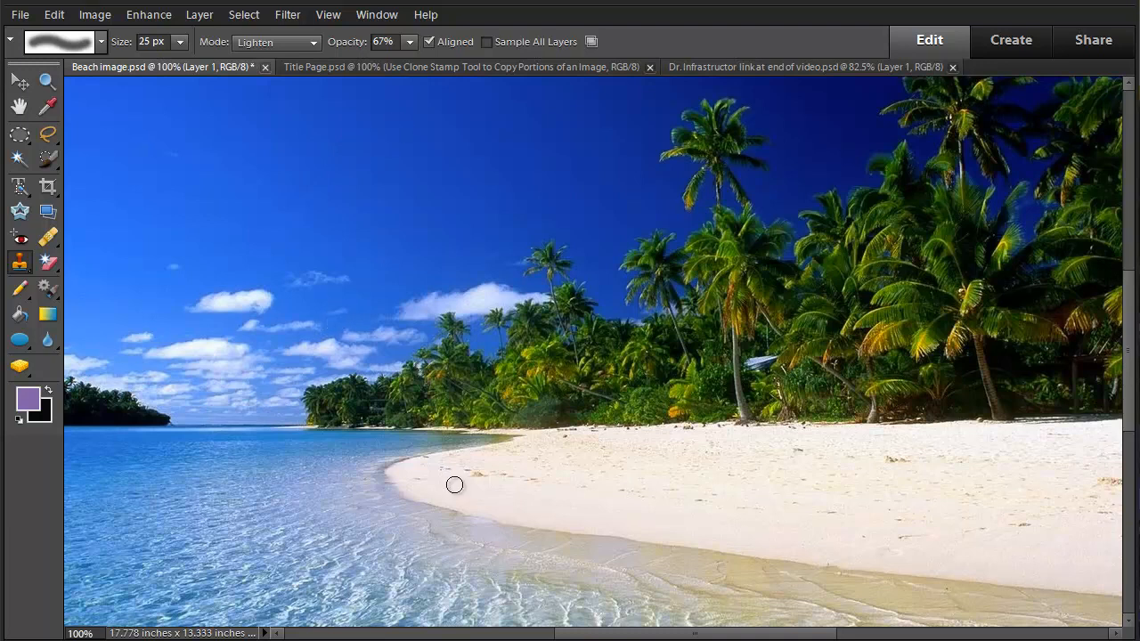
mouse_move(855, 452)
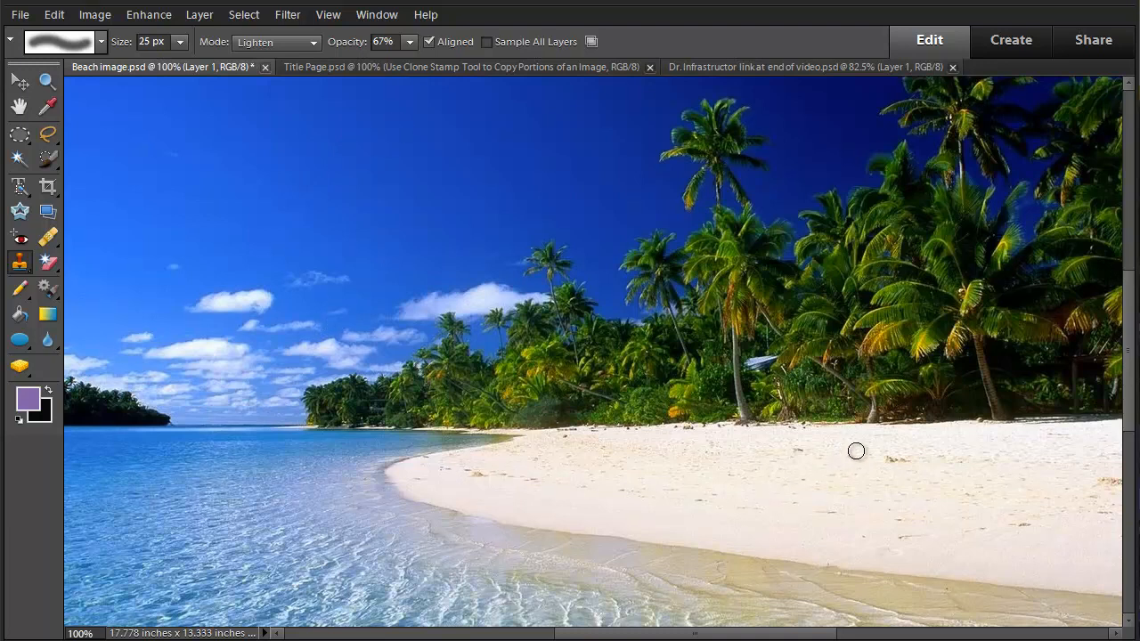
mouse_move(849, 460)
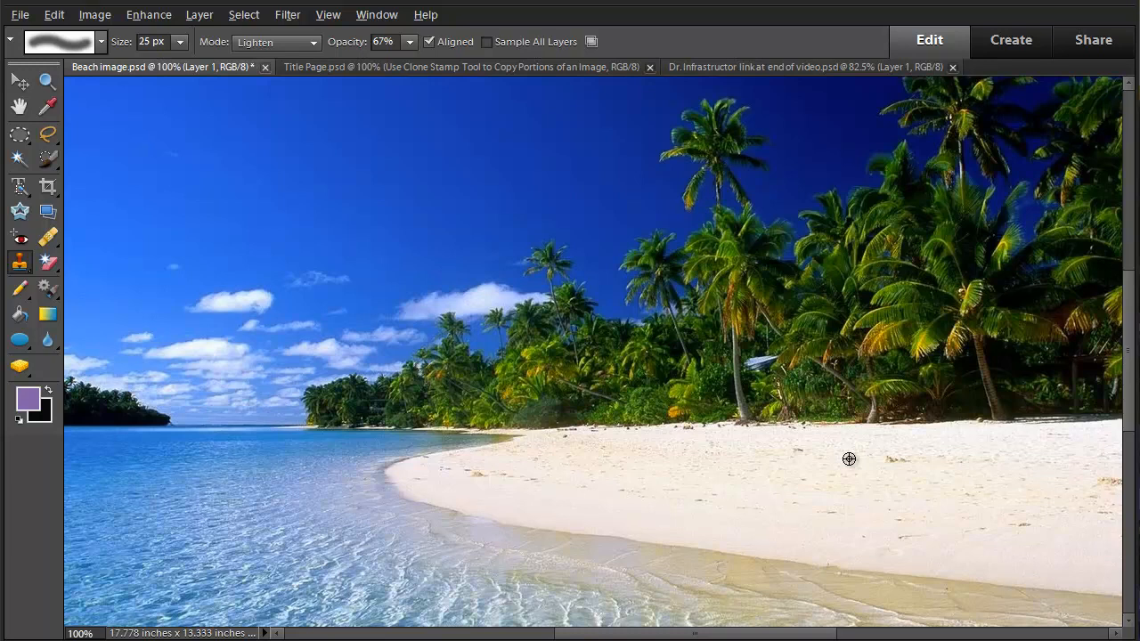
mouse_move(703, 463)
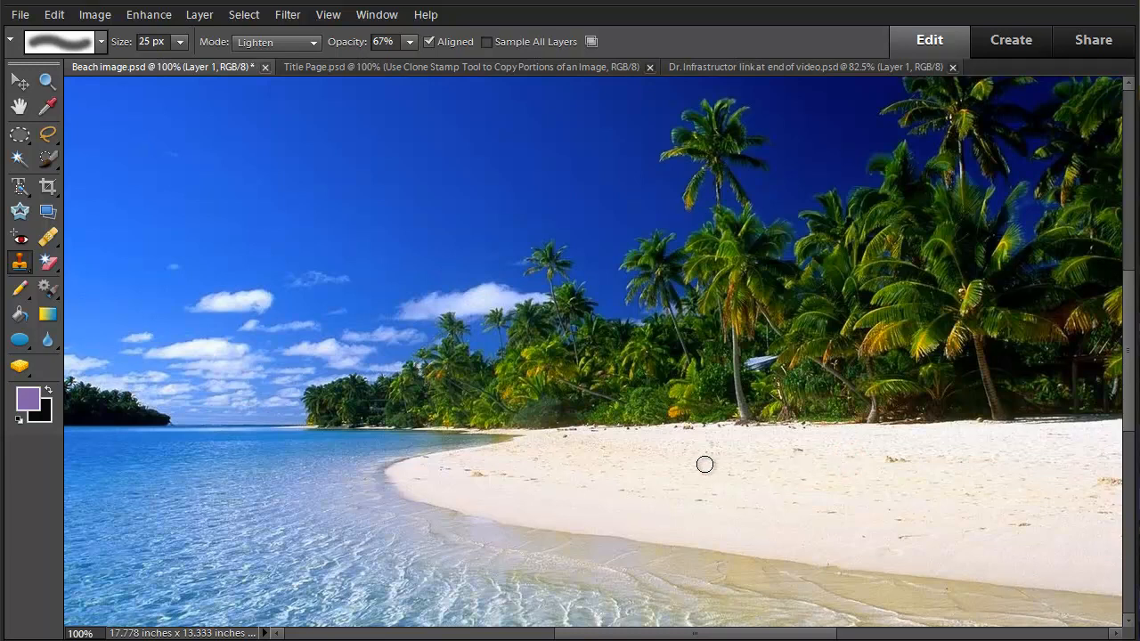
mouse_move(504, 440)
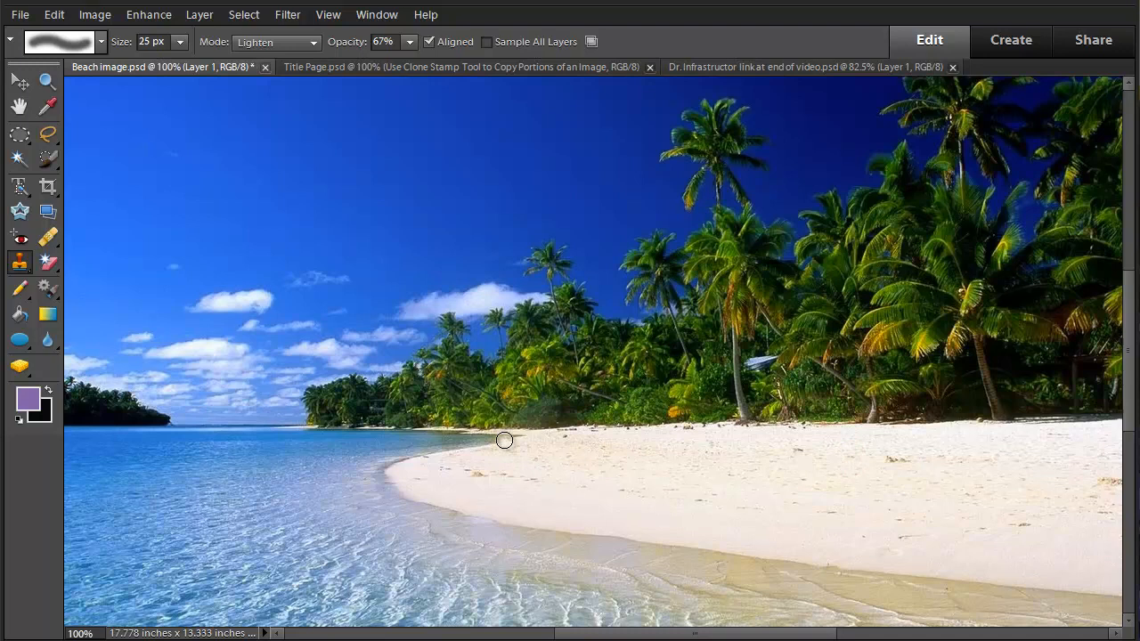
mouse_move(513, 441)
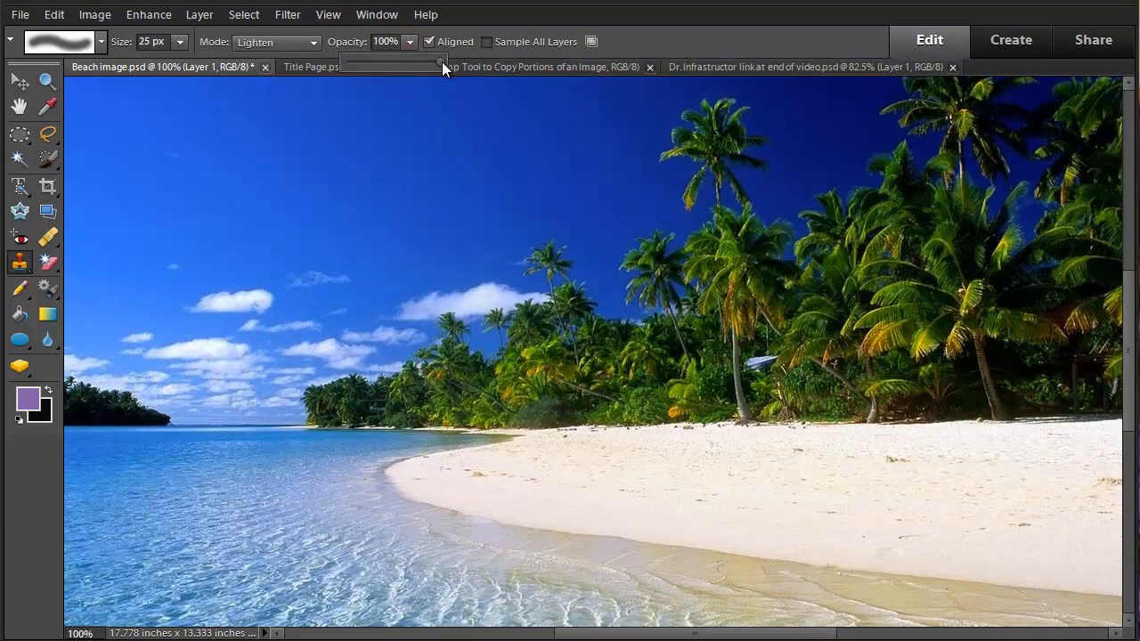
mouse_move(531, 451)
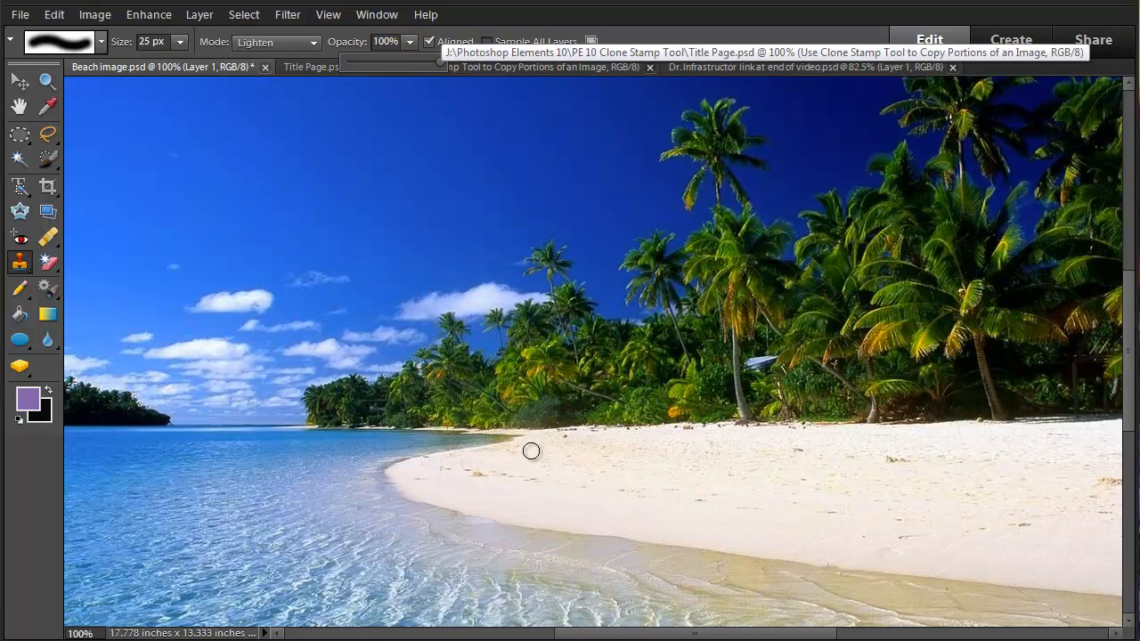
mouse_move(517, 436)
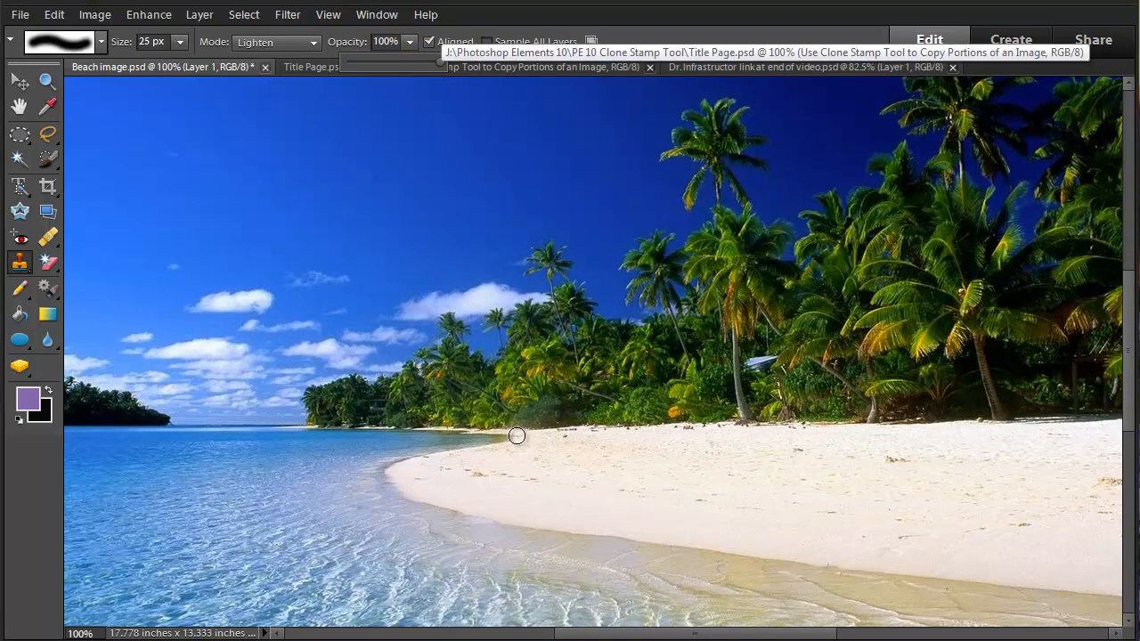
mouse_move(477, 440)
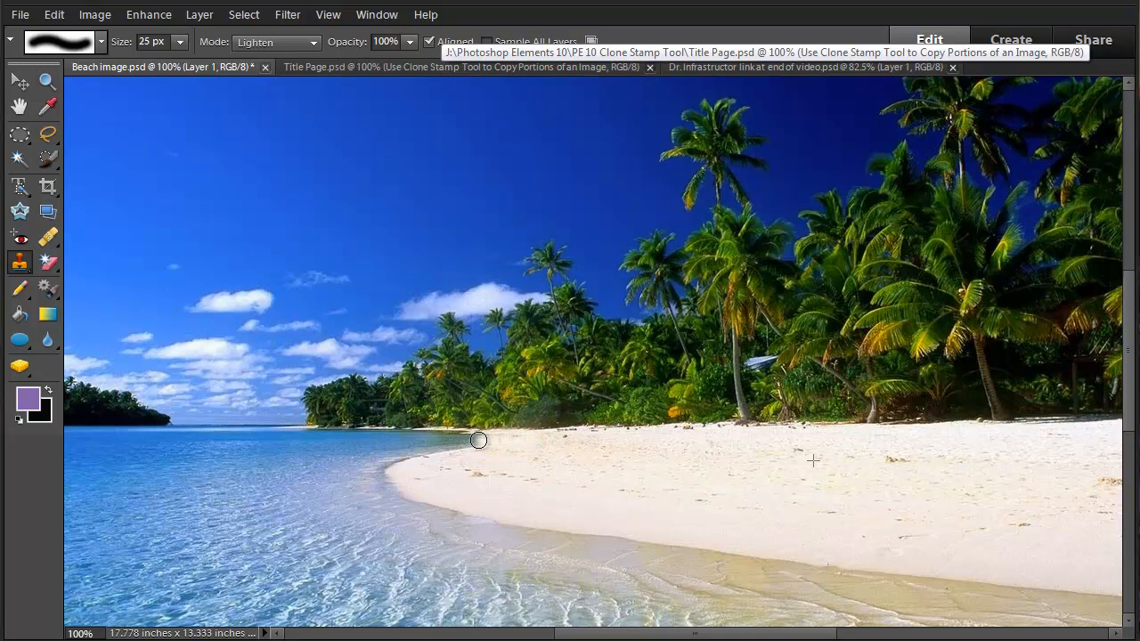
mouse_move(456, 438)
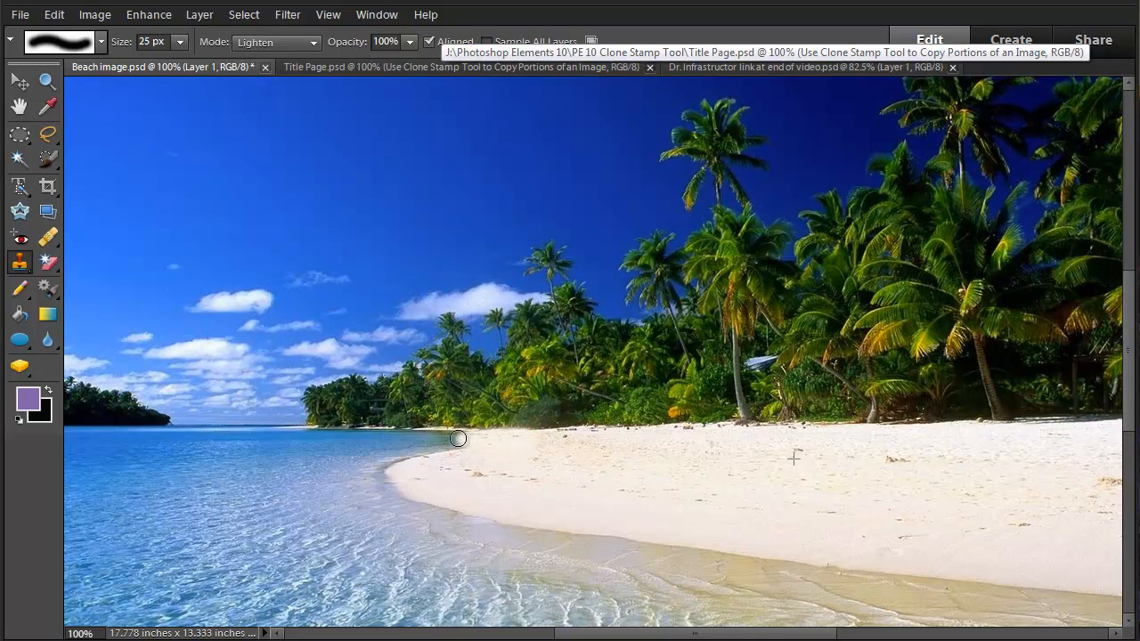
mouse_move(441, 456)
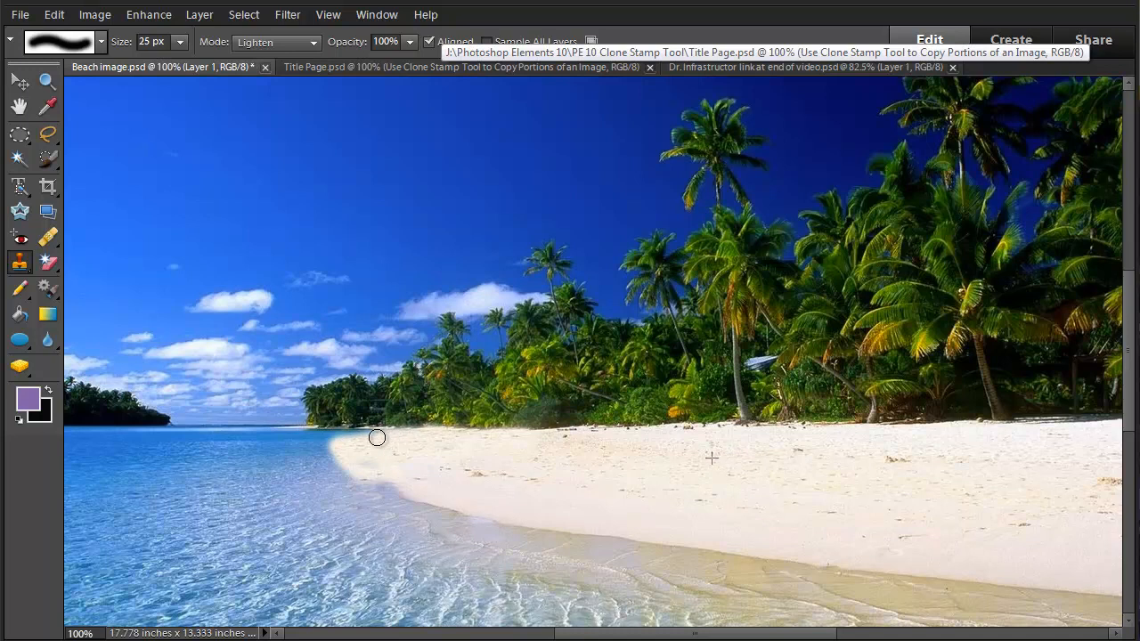
mouse_move(342, 438)
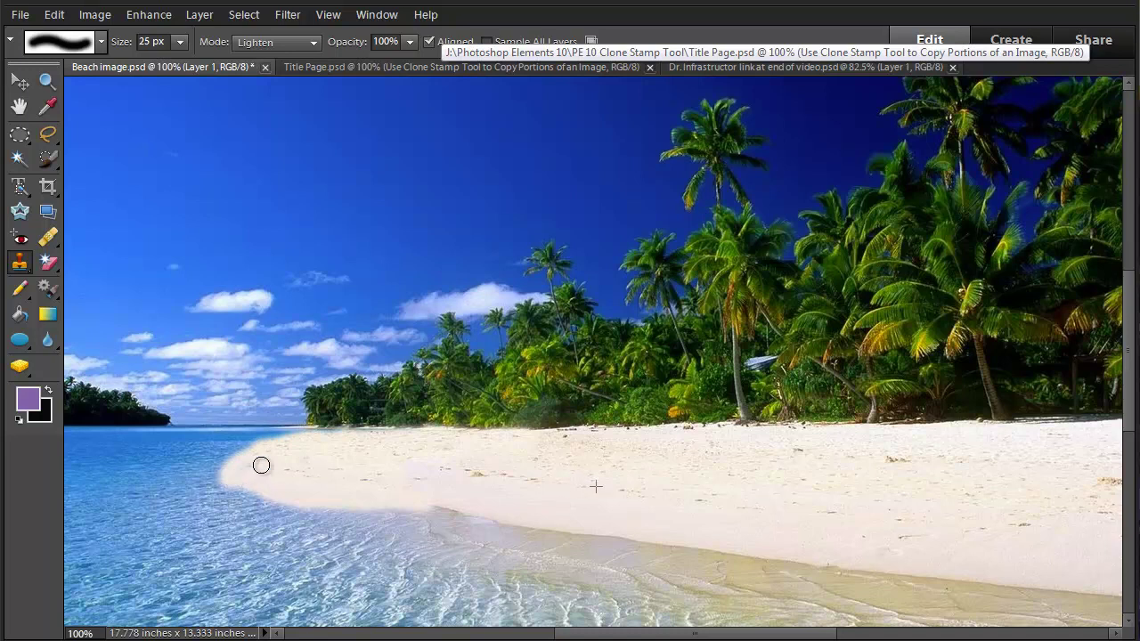
mouse_move(242, 484)
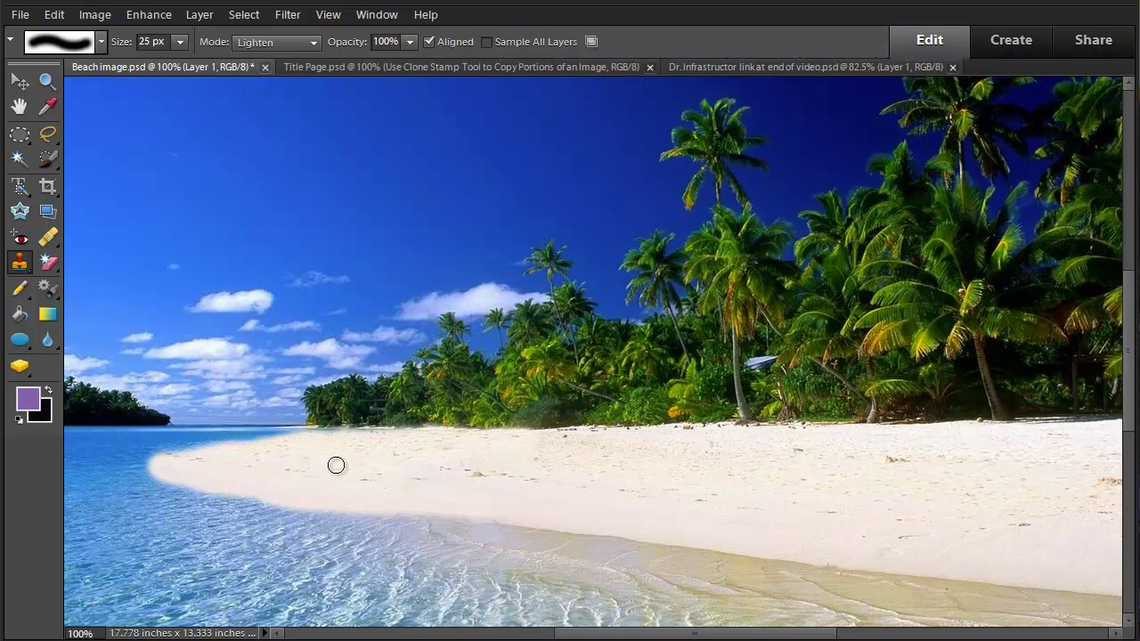
mouse_move(413, 91)
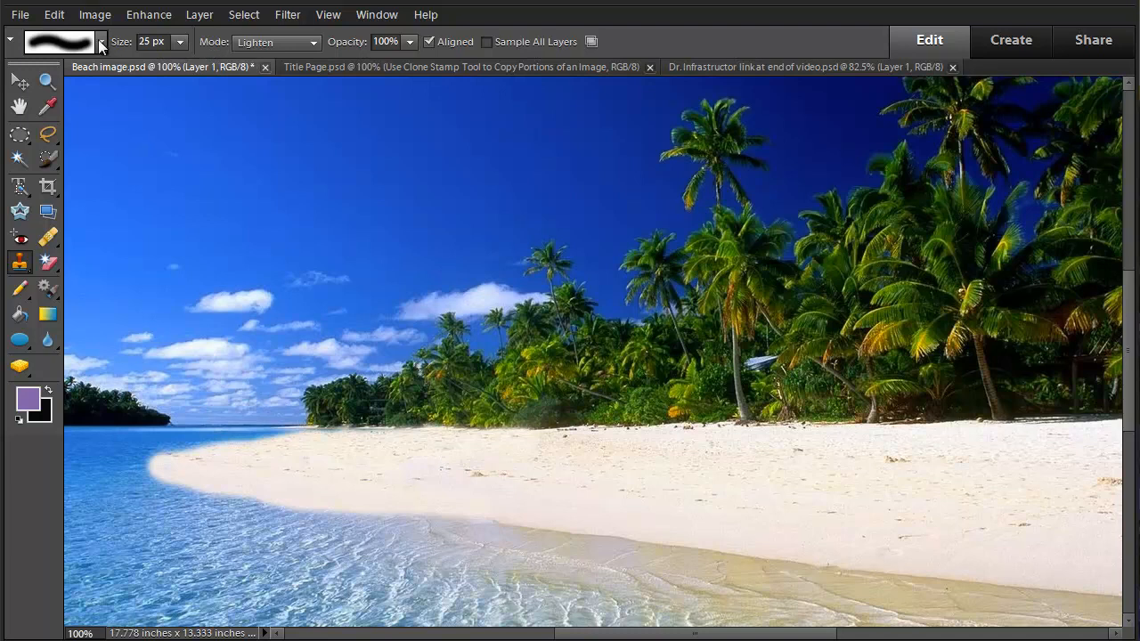
Choose the Hard Mechanical 24 px brush from the Basic Brushes library.
left_click(100, 42)
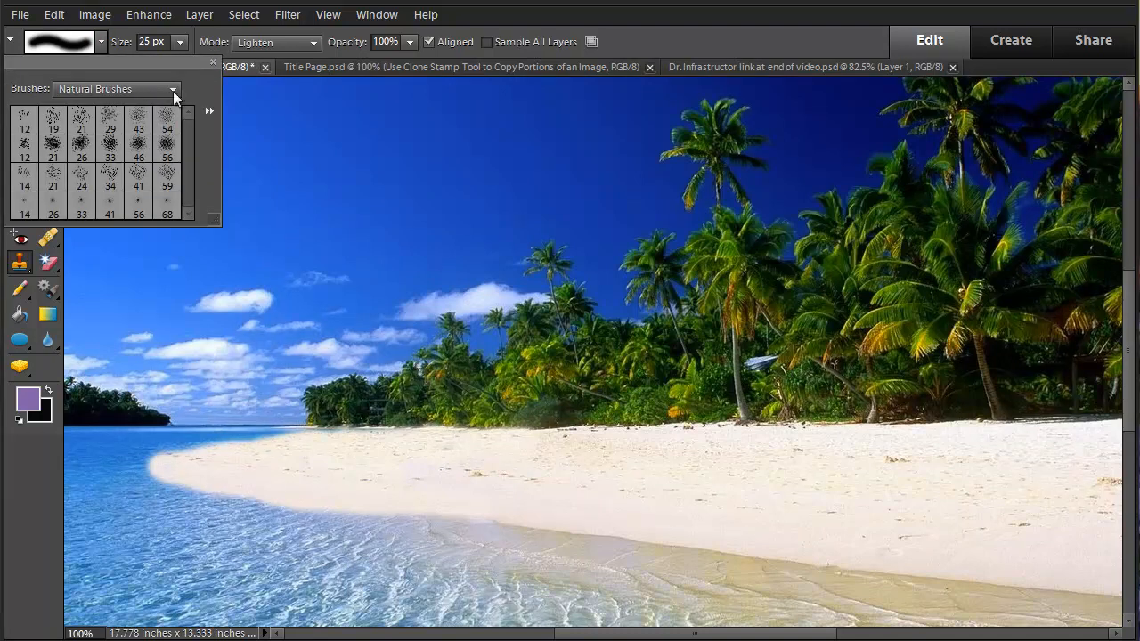
left_click(115, 89)
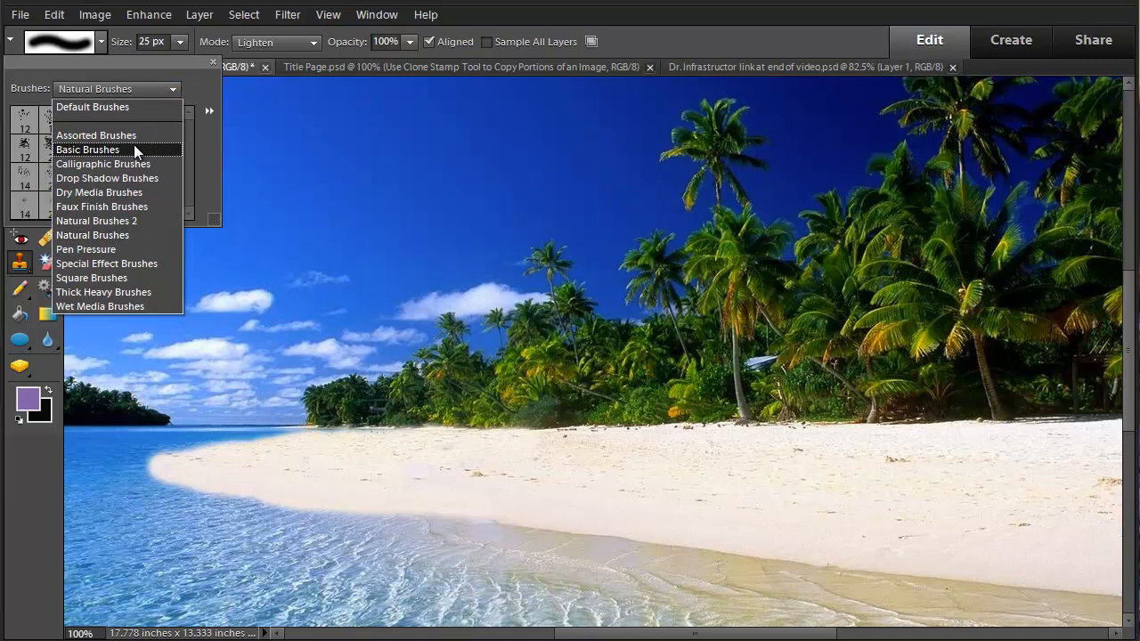
left_click(87, 150)
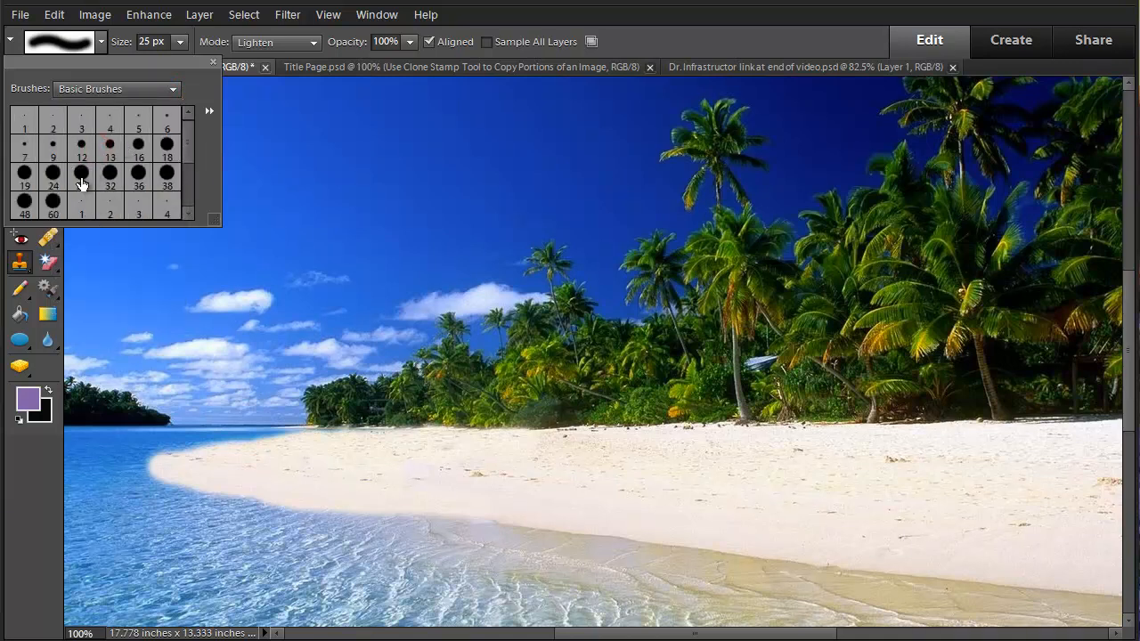
mouse_move(53, 173)
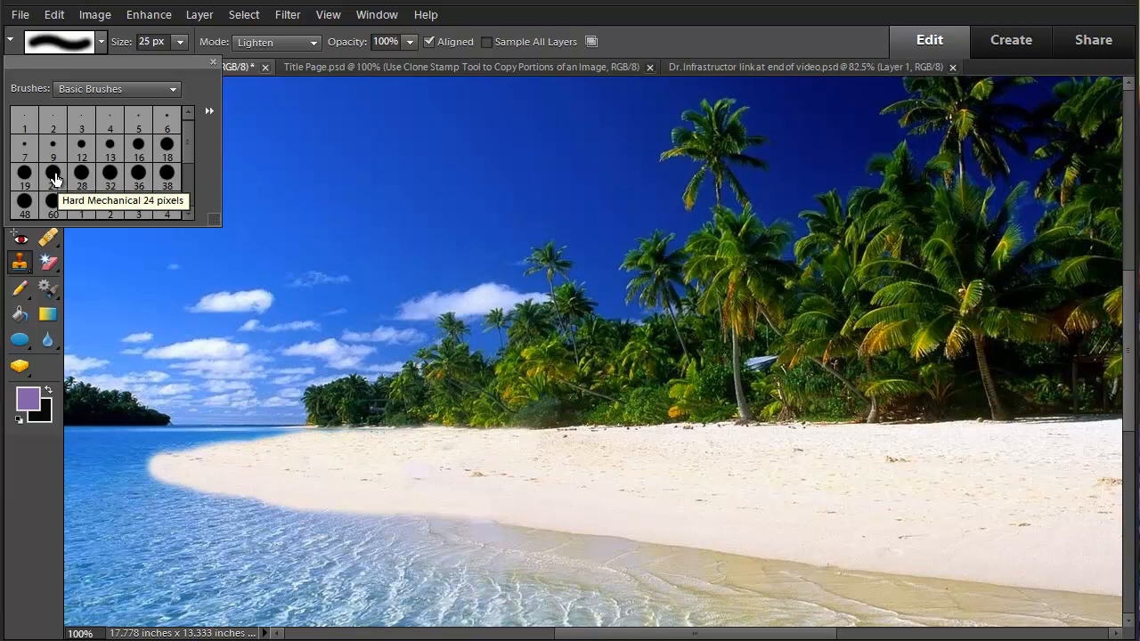
left_click(54, 176)
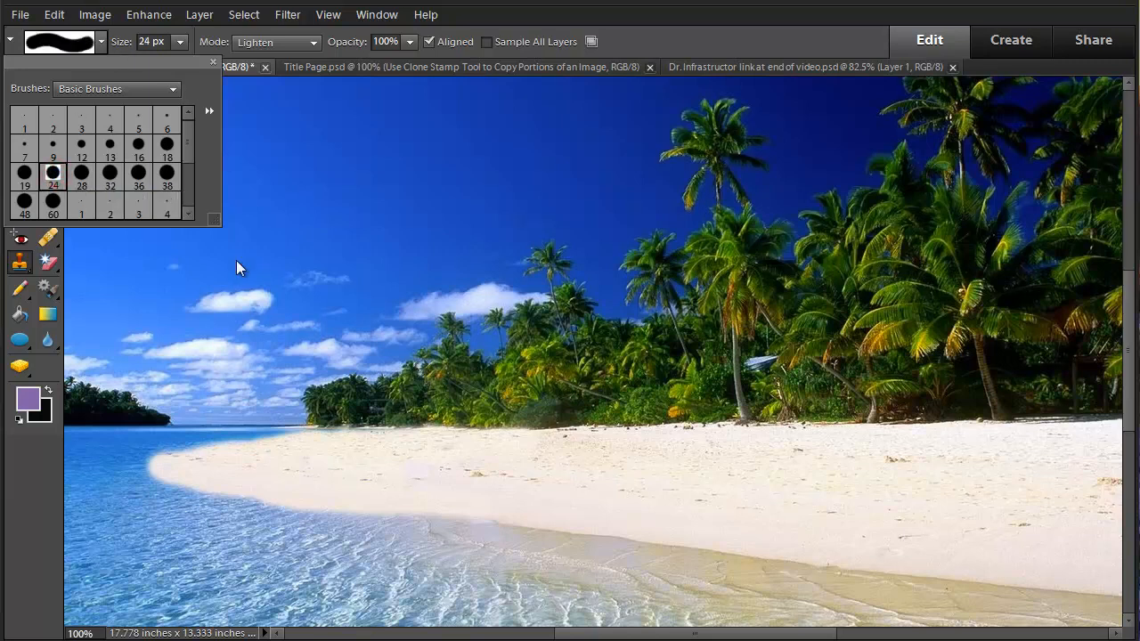
mouse_move(301, 468)
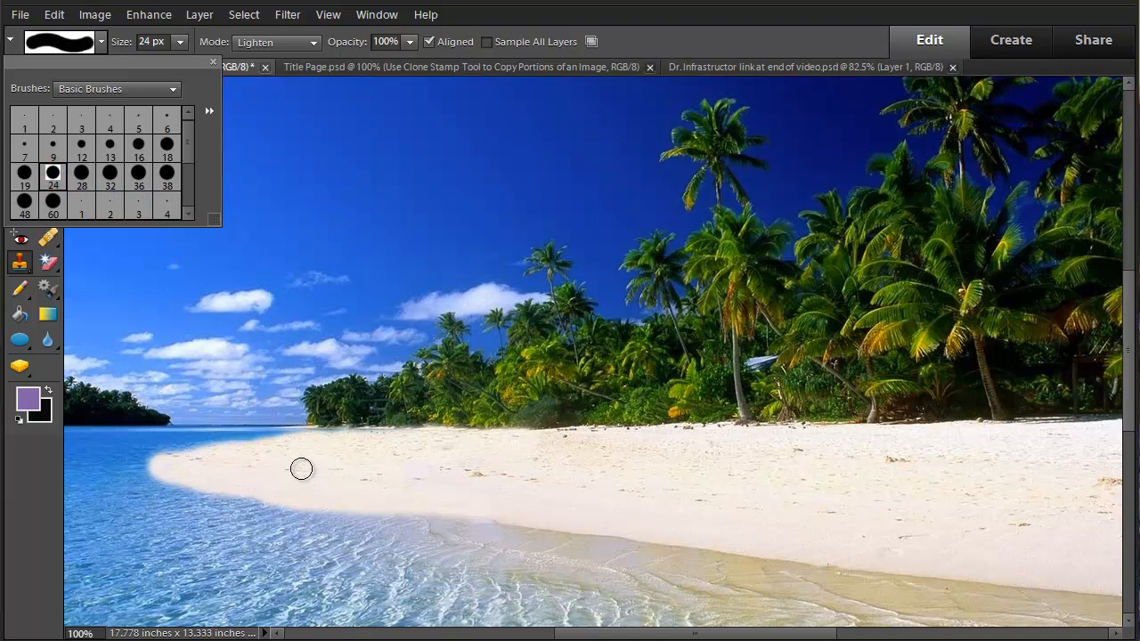
mouse_move(411, 483)
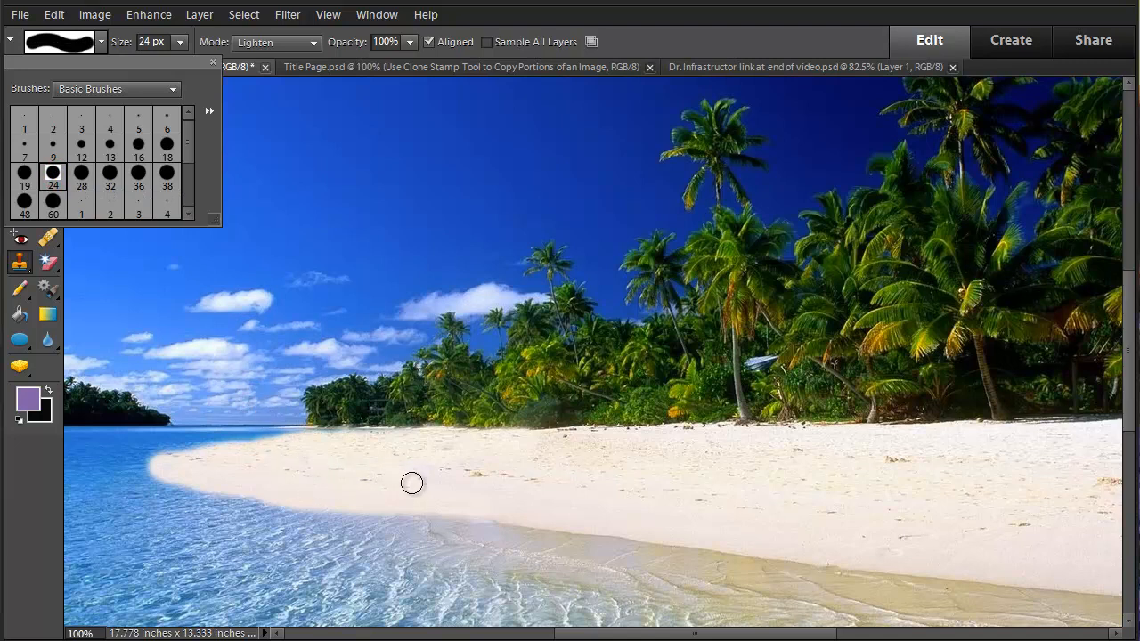
mouse_move(470, 499)
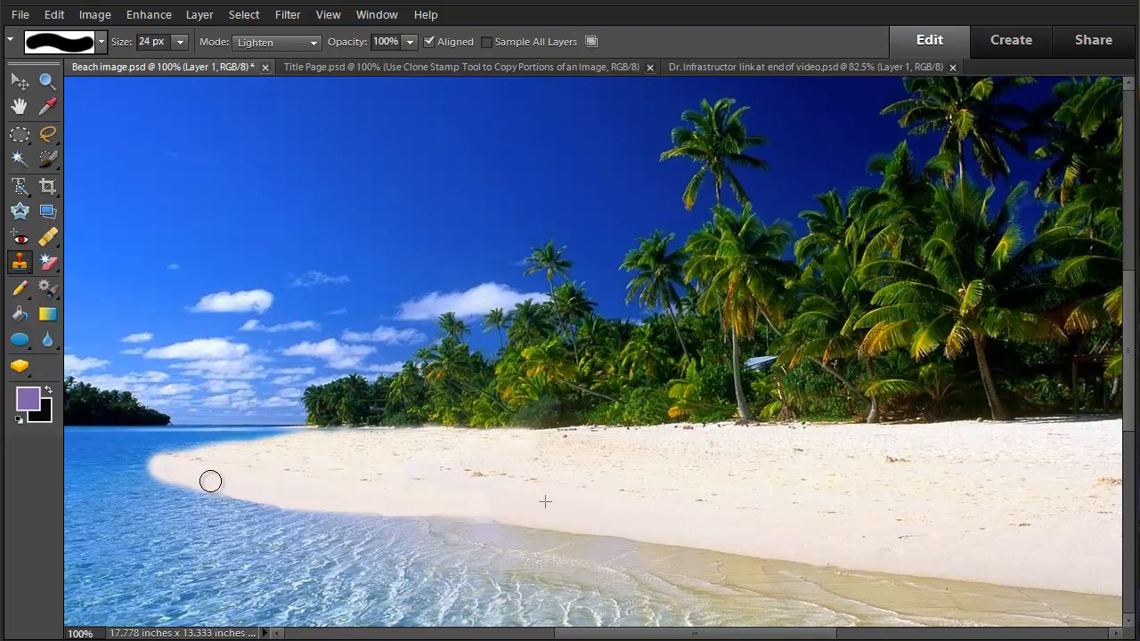
mouse_move(160, 470)
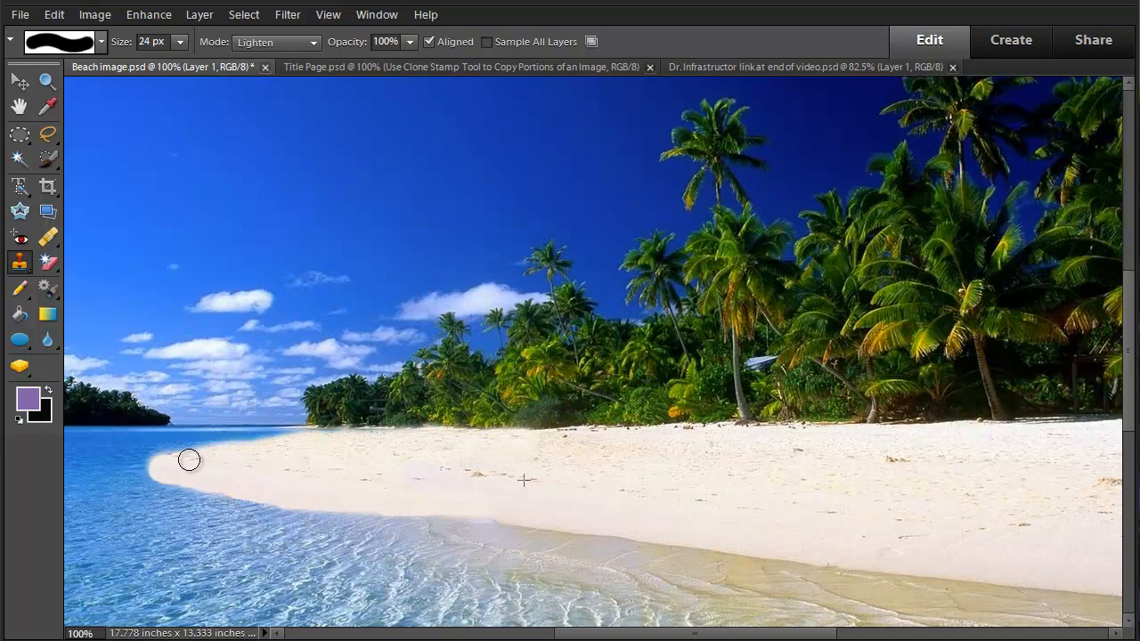
mouse_move(252, 448)
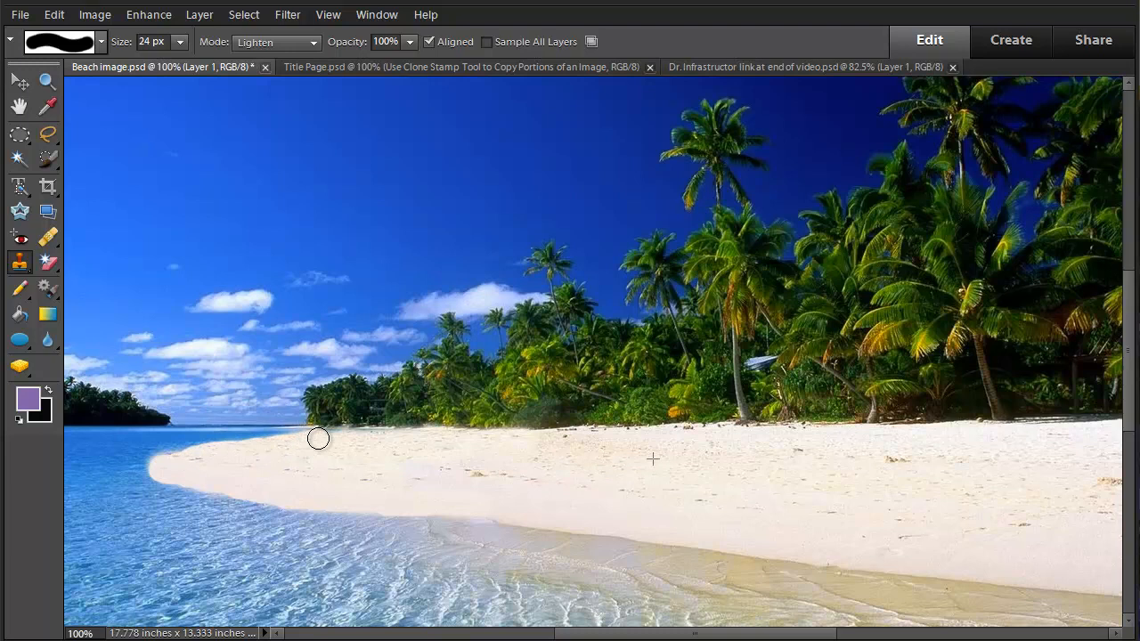
mouse_move(360, 439)
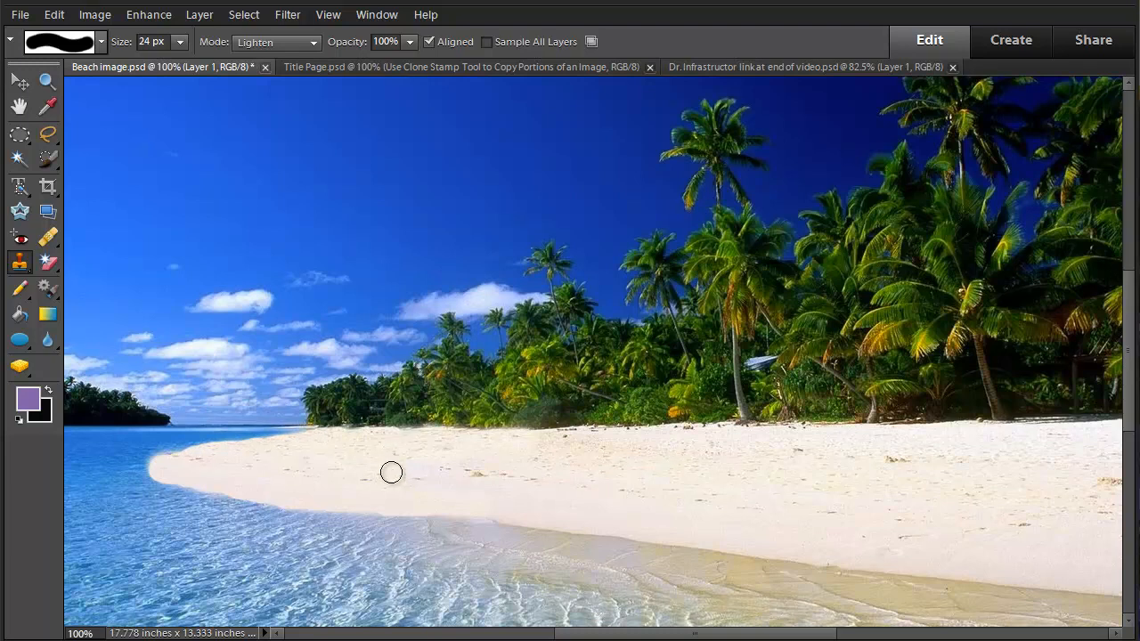
mouse_move(260, 516)
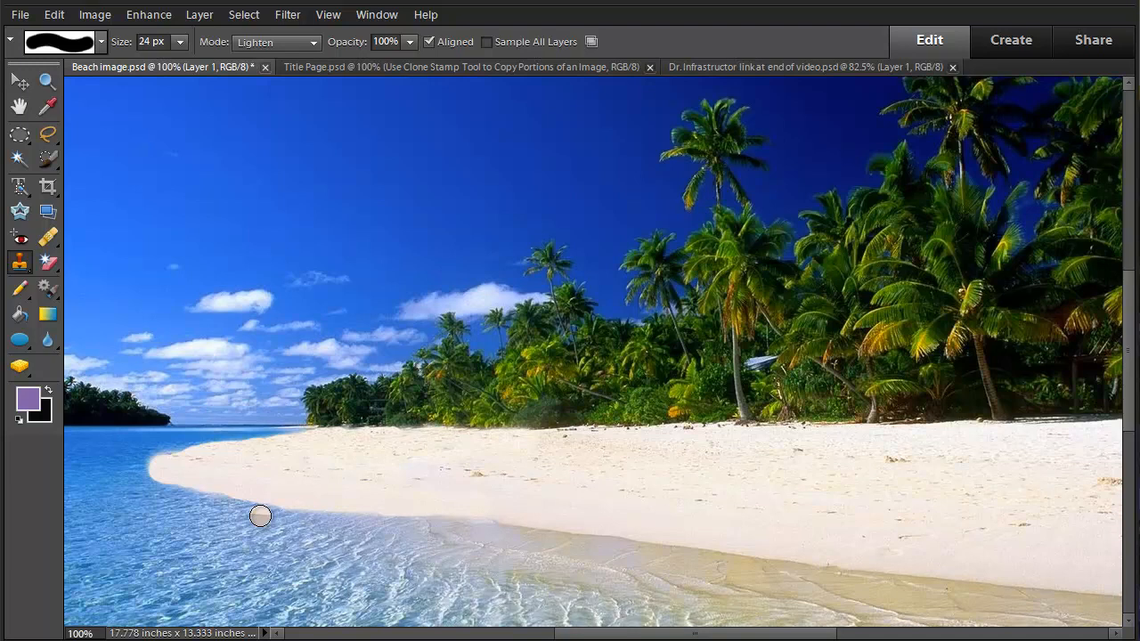
mouse_move(398, 410)
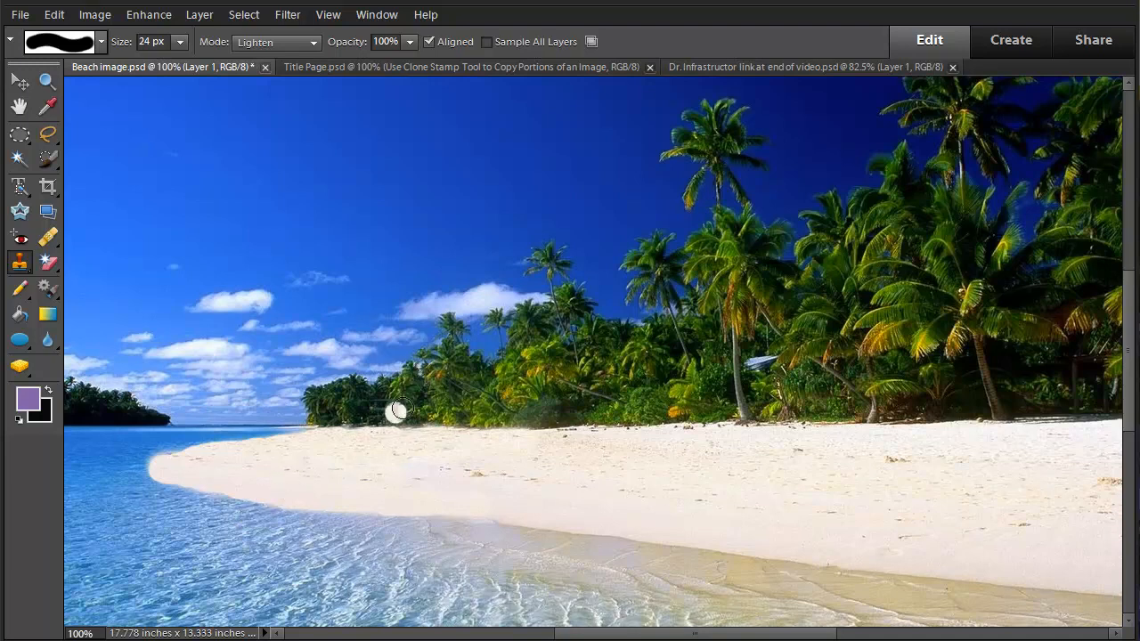
mouse_move(150, 32)
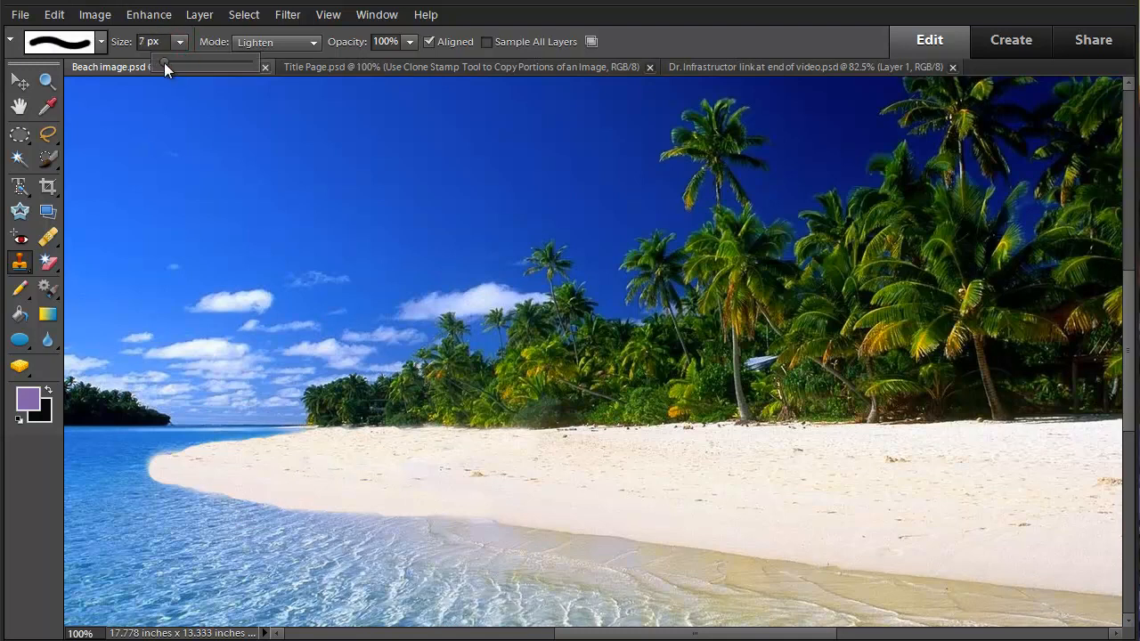
mouse_move(203, 467)
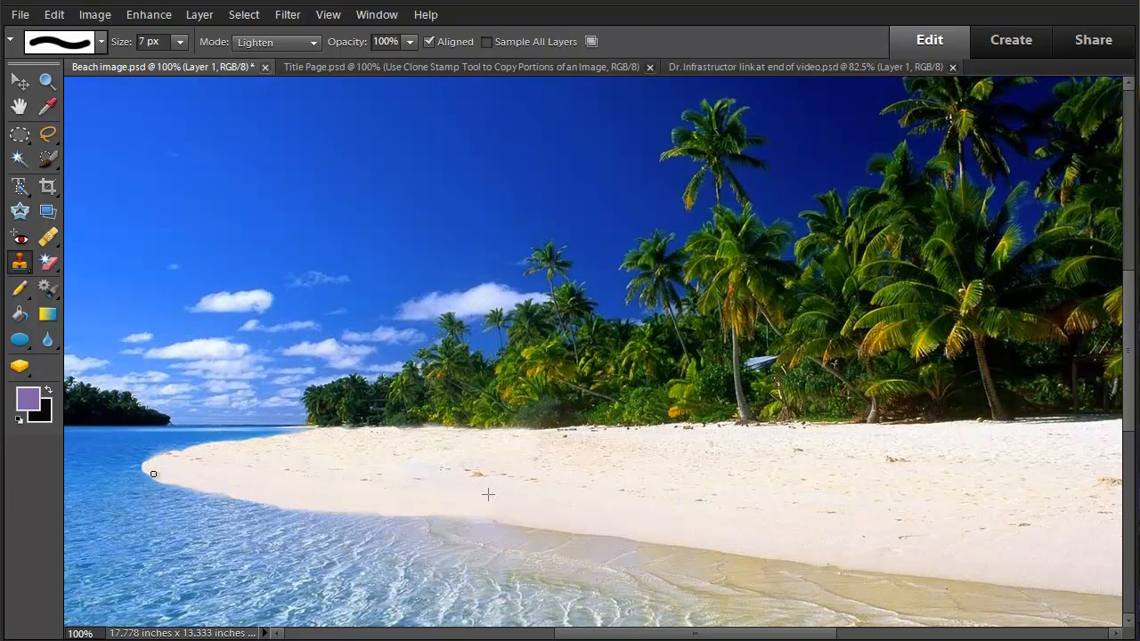
mouse_move(474, 484)
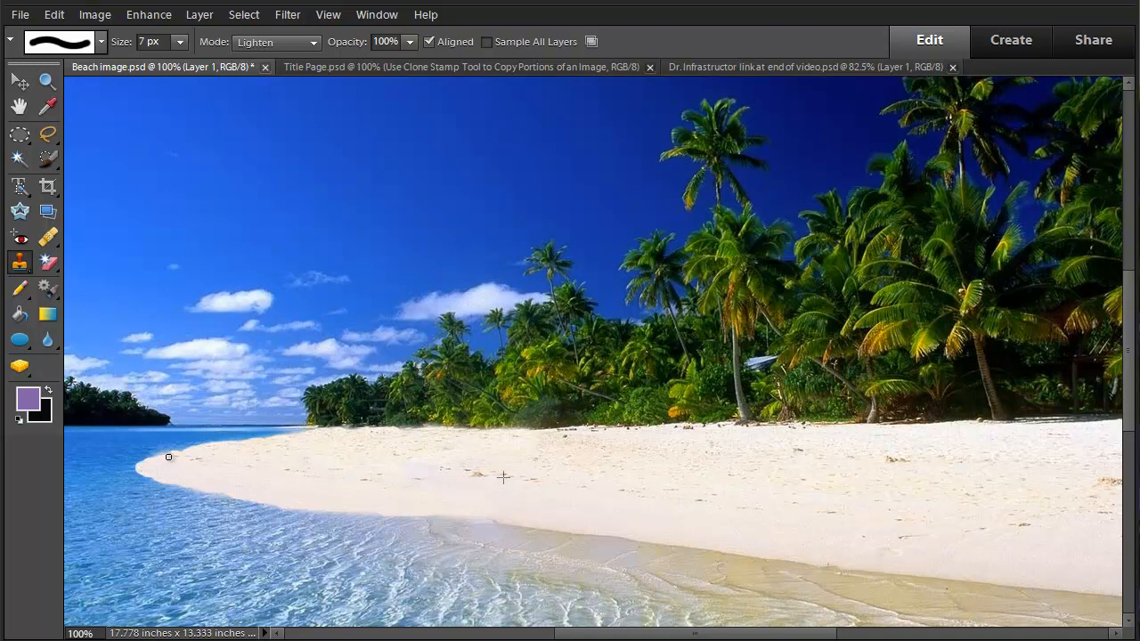
mouse_move(352, 445)
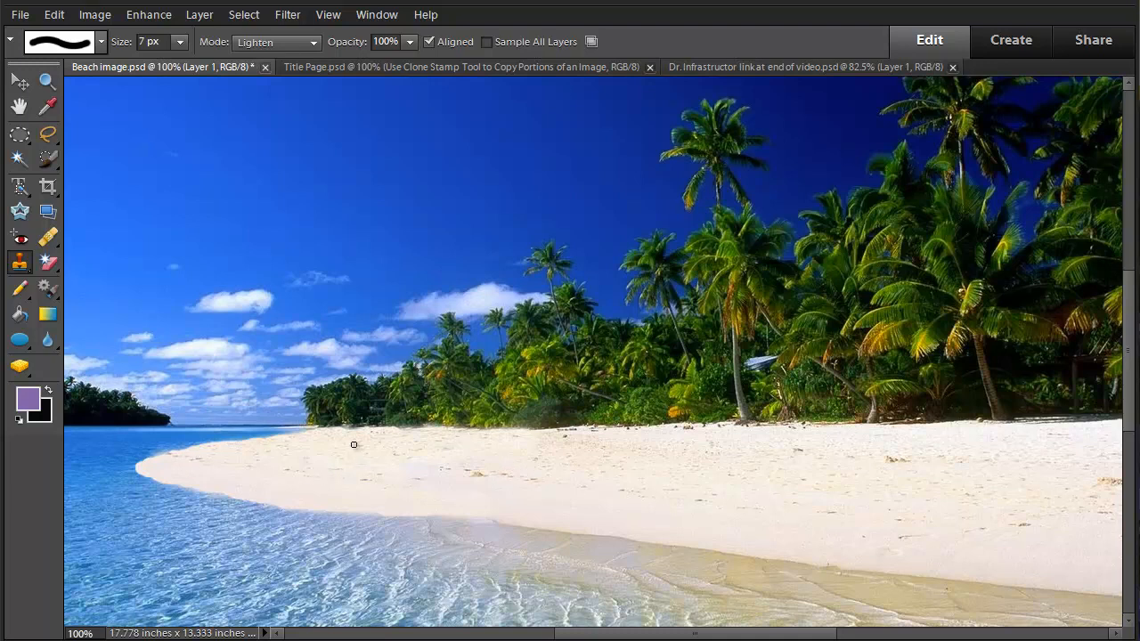
mouse_move(360, 470)
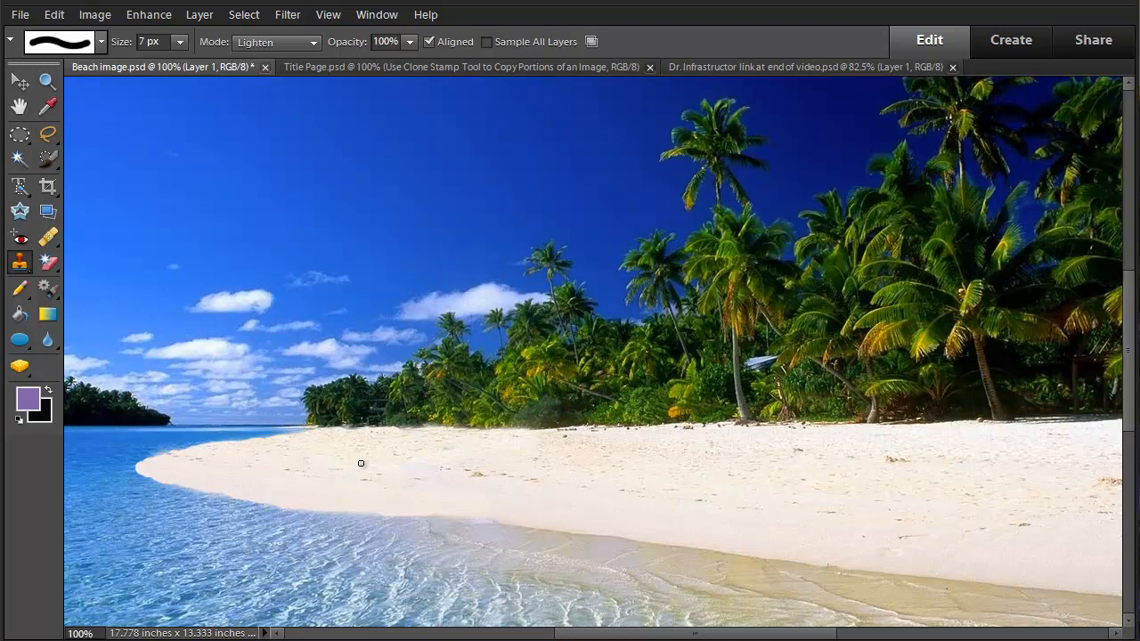
mouse_move(376, 431)
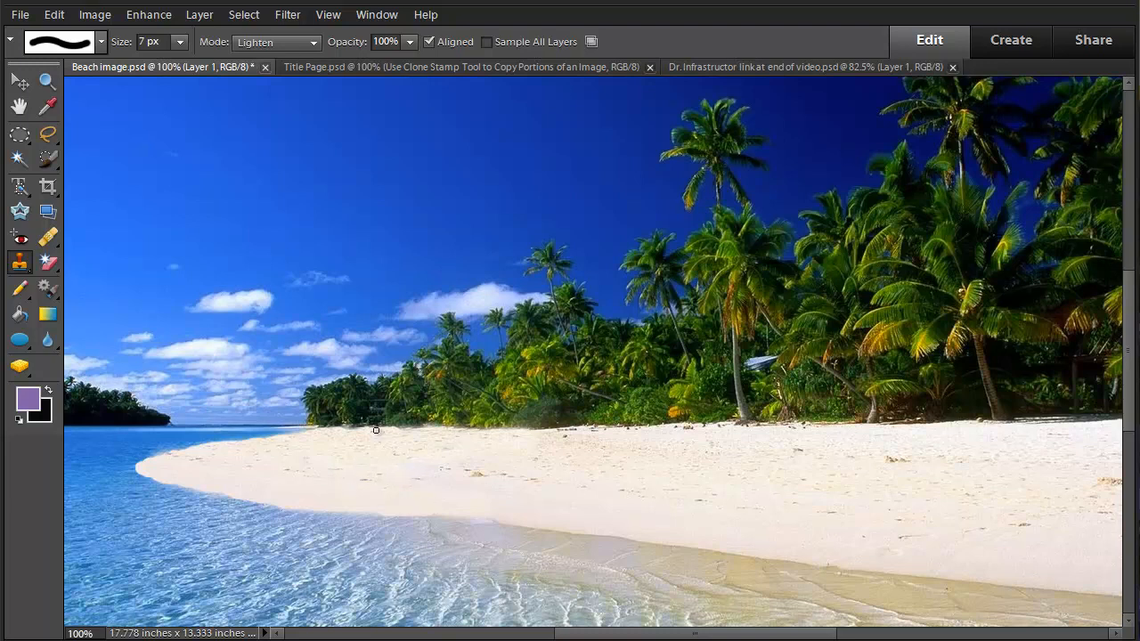
Change the clone blend mode from Lighten to Darken.
left_click(276, 43)
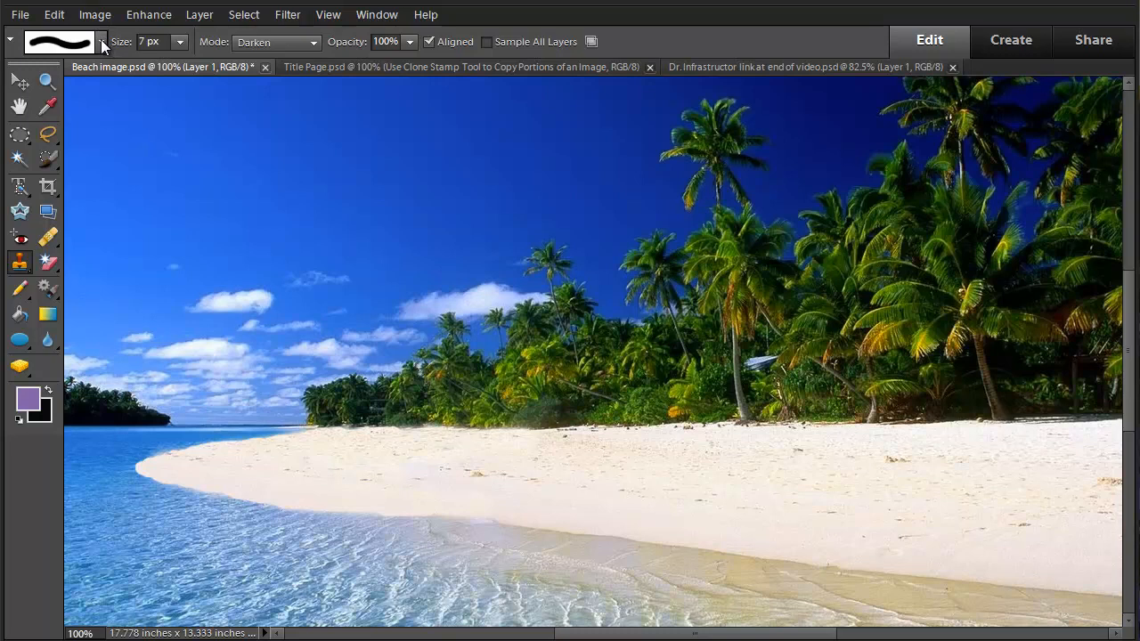
mouse_move(100, 43)
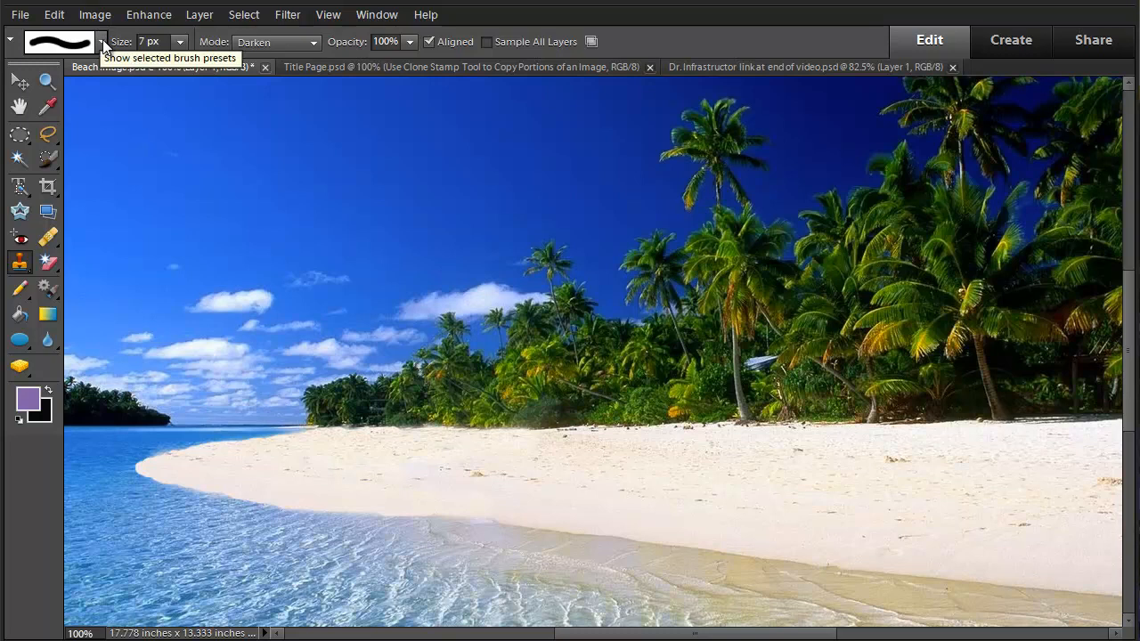
Pick a soft 21 px brush at 62% opacity in Normal mode and begin cloning water at the shoreline.
left_click(100, 43)
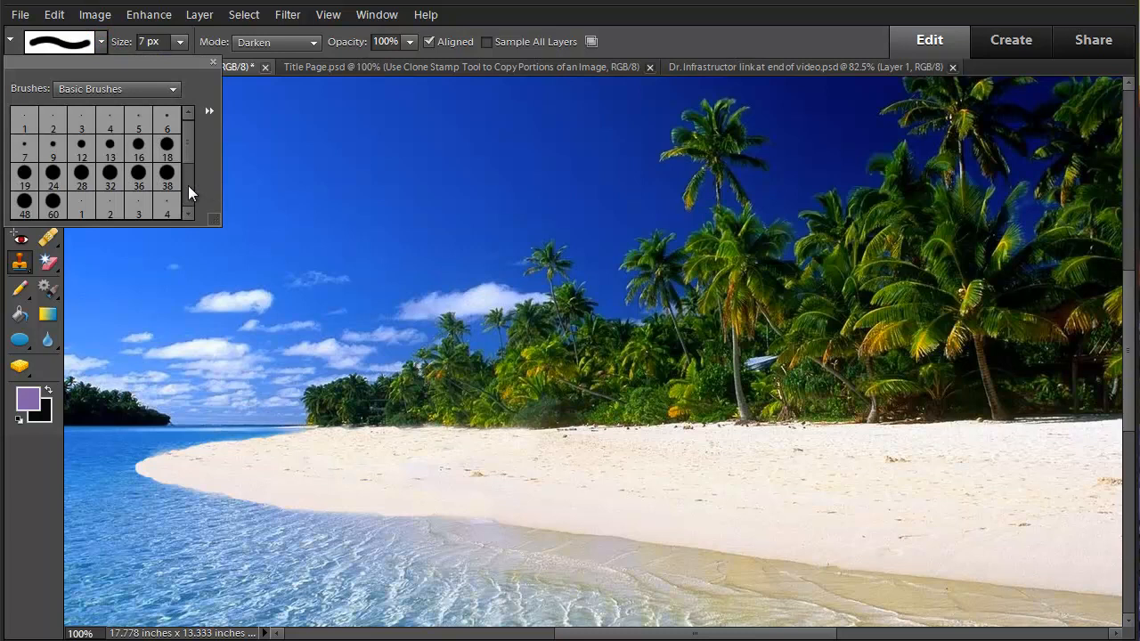
left_click(110, 156)
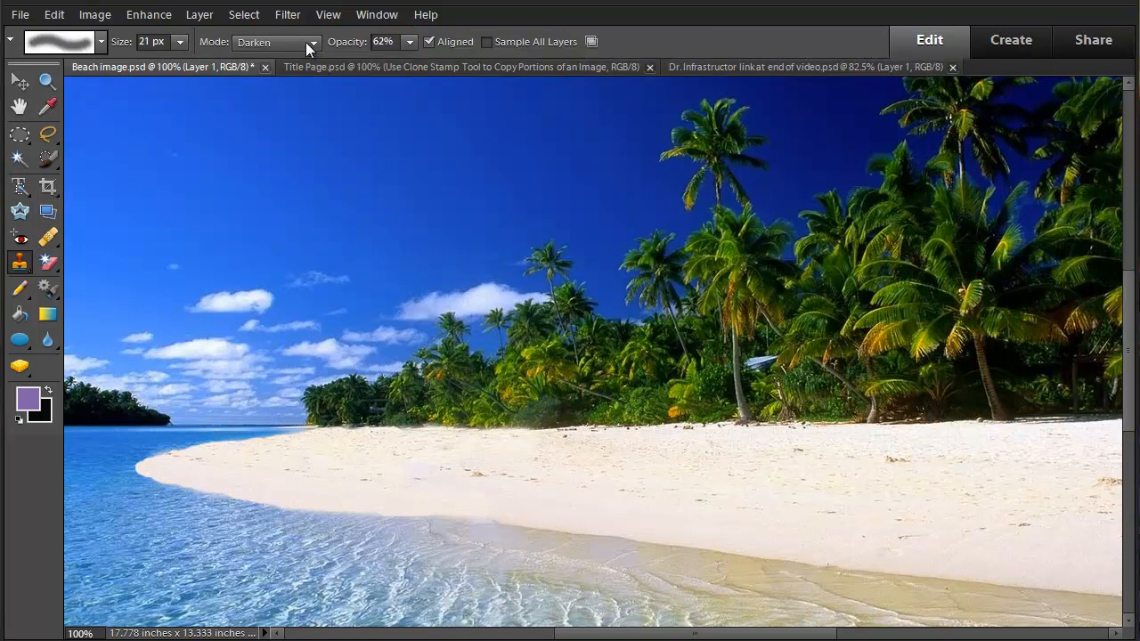
left_click(312, 43)
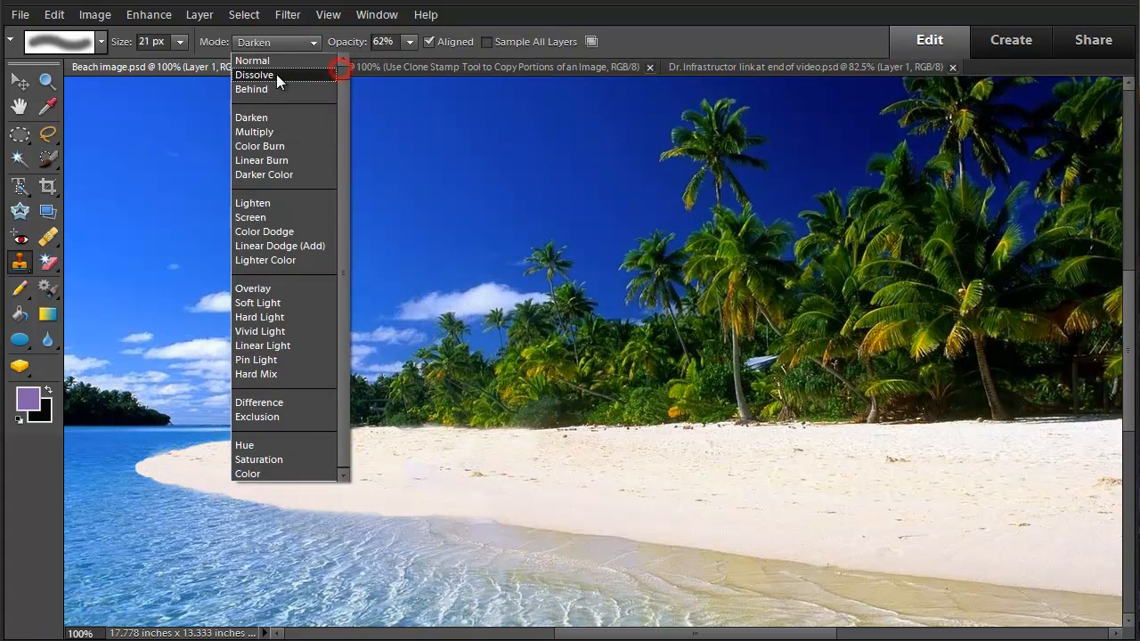
left_click(253, 61)
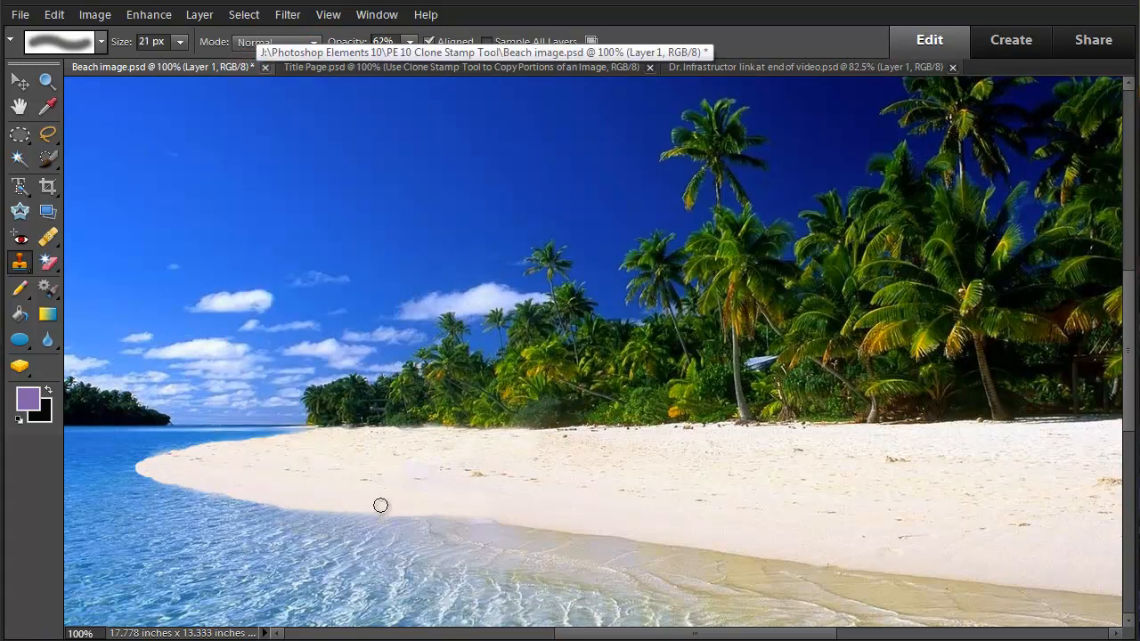
left_click(361, 527)
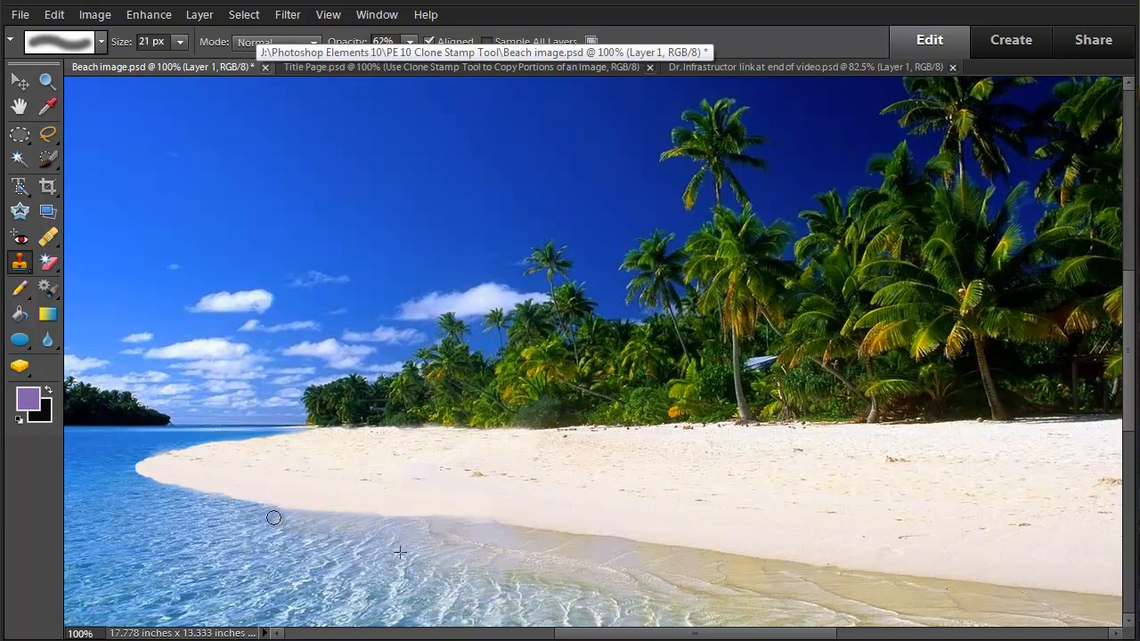
mouse_move(252, 513)
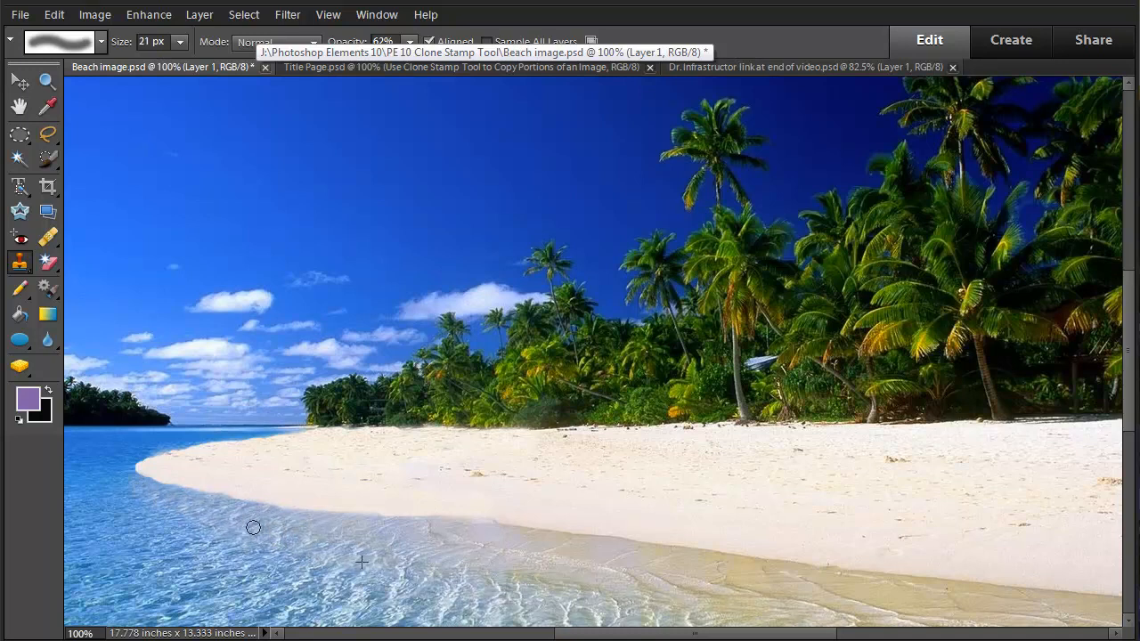
mouse_move(133, 495)
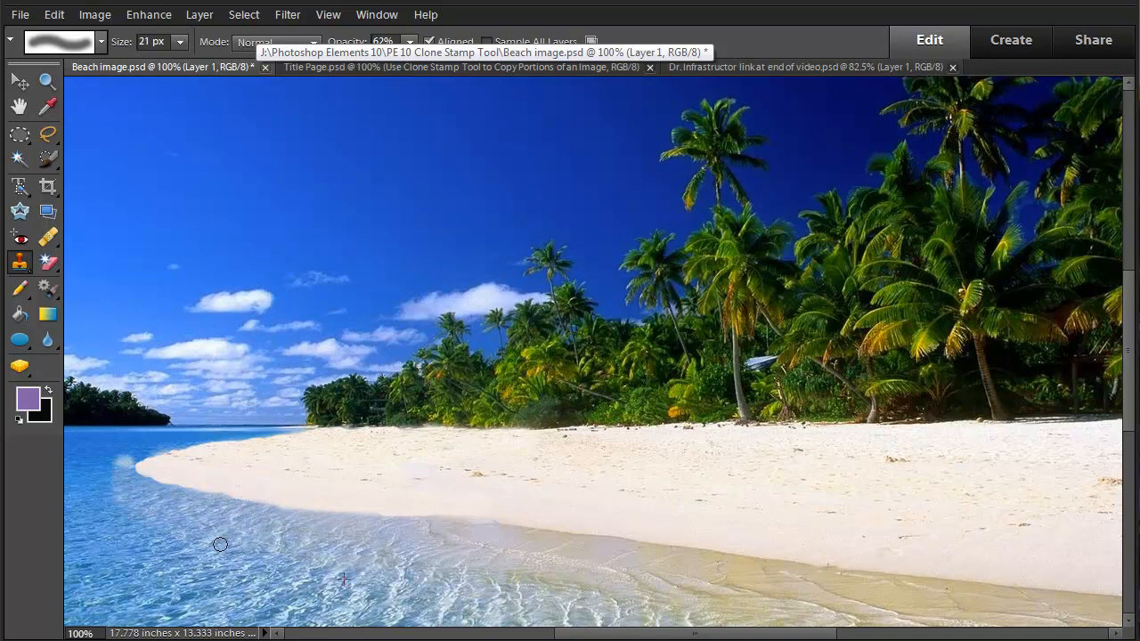
mouse_move(253, 543)
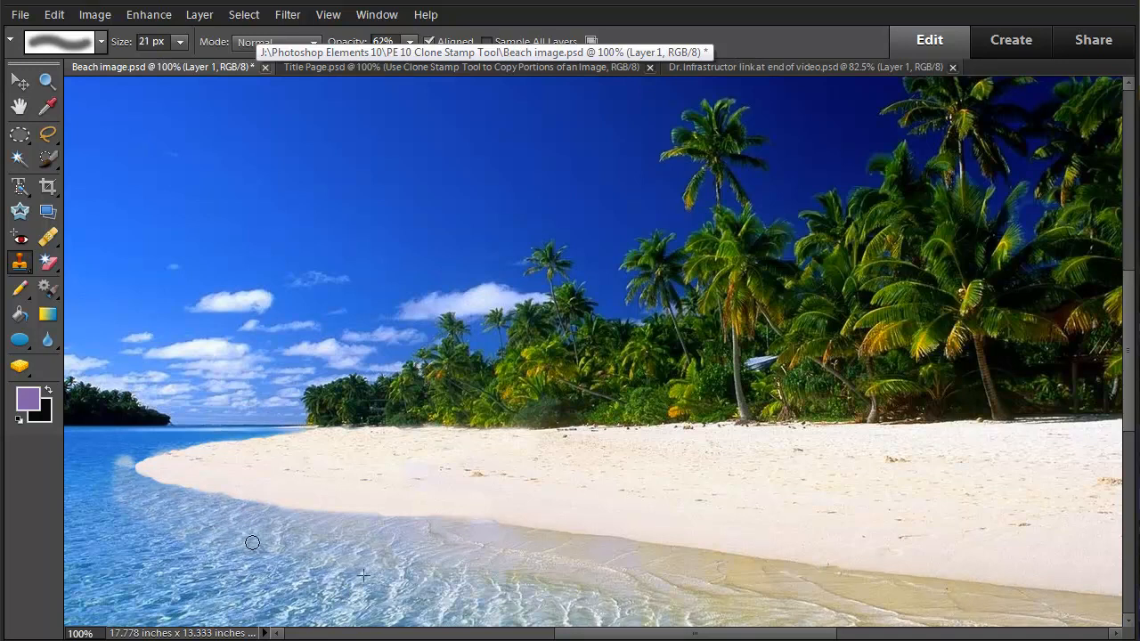
mouse_move(107, 513)
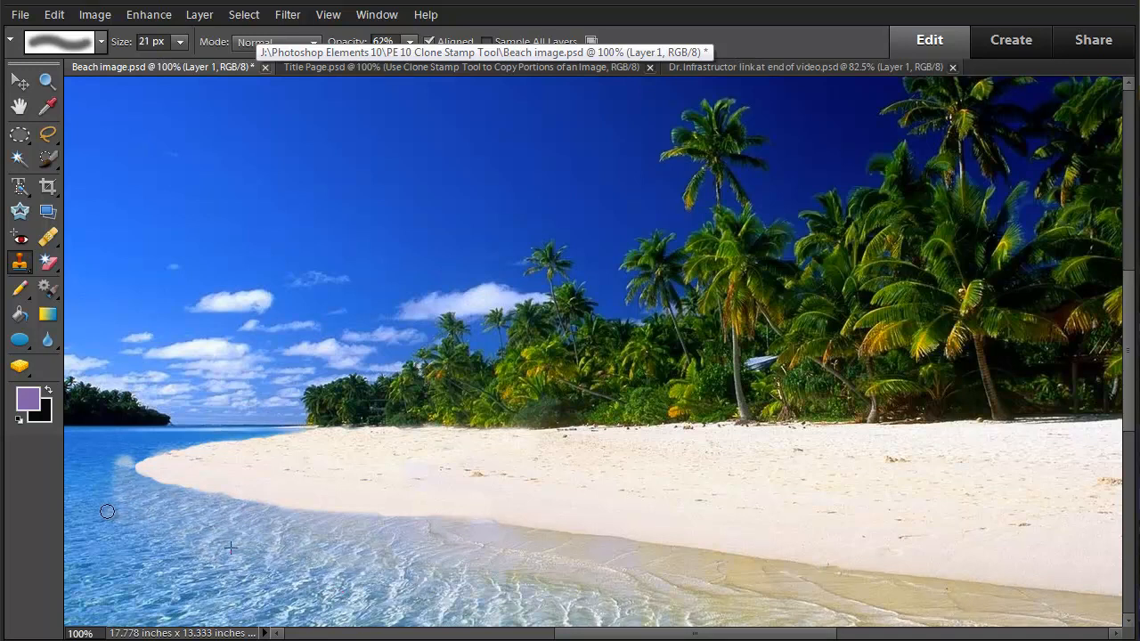
mouse_move(157, 506)
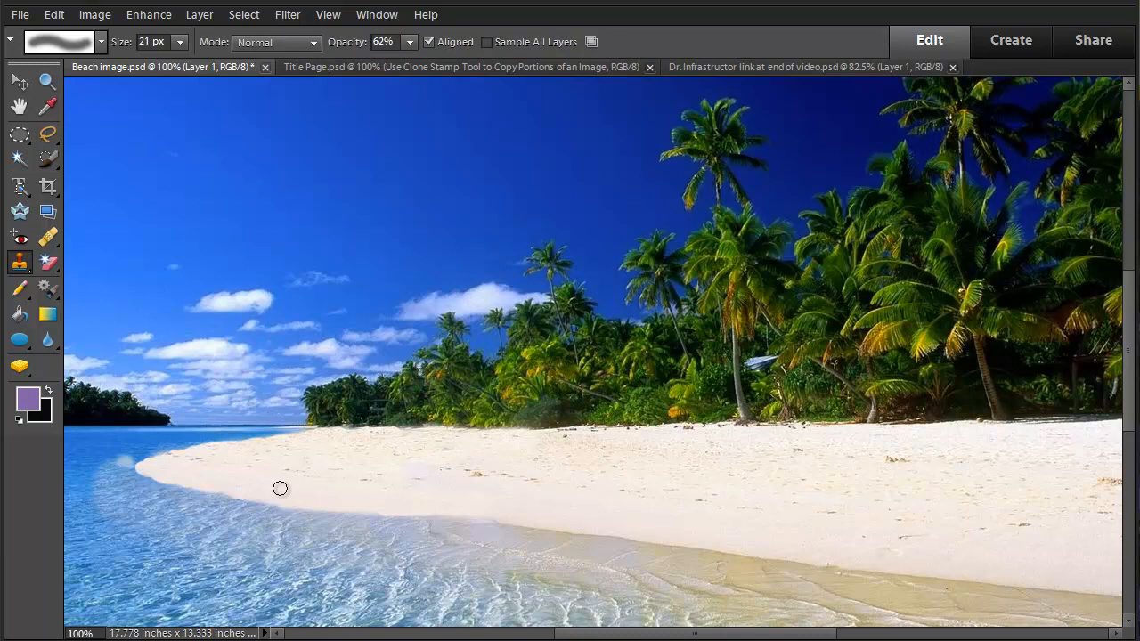
mouse_move(369, 104)
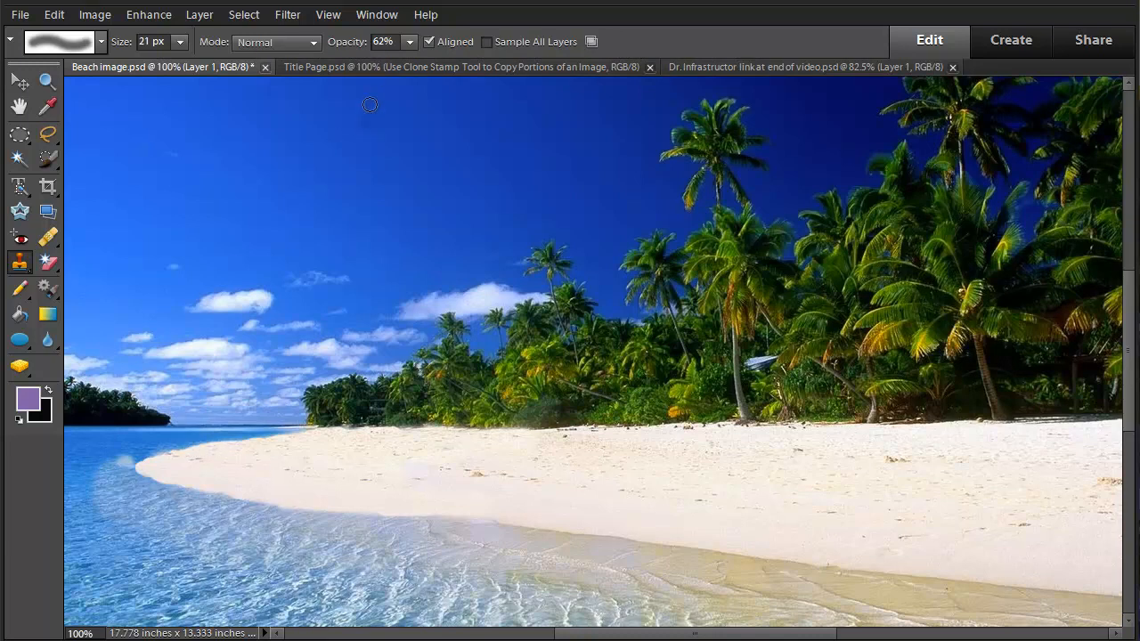
mouse_move(342, 292)
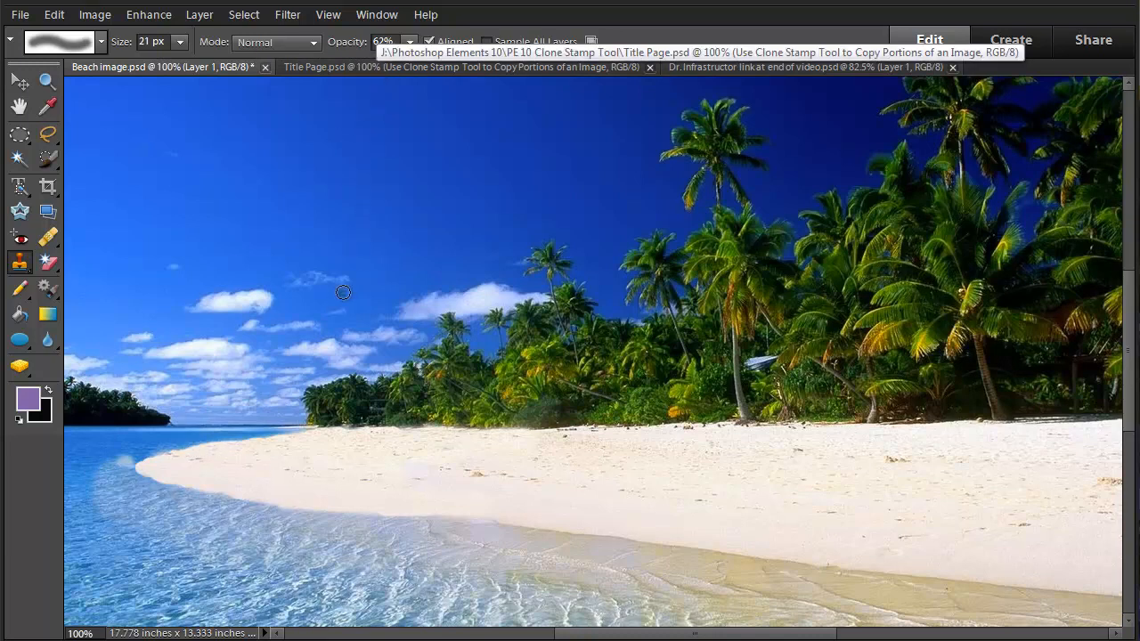
mouse_move(97, 467)
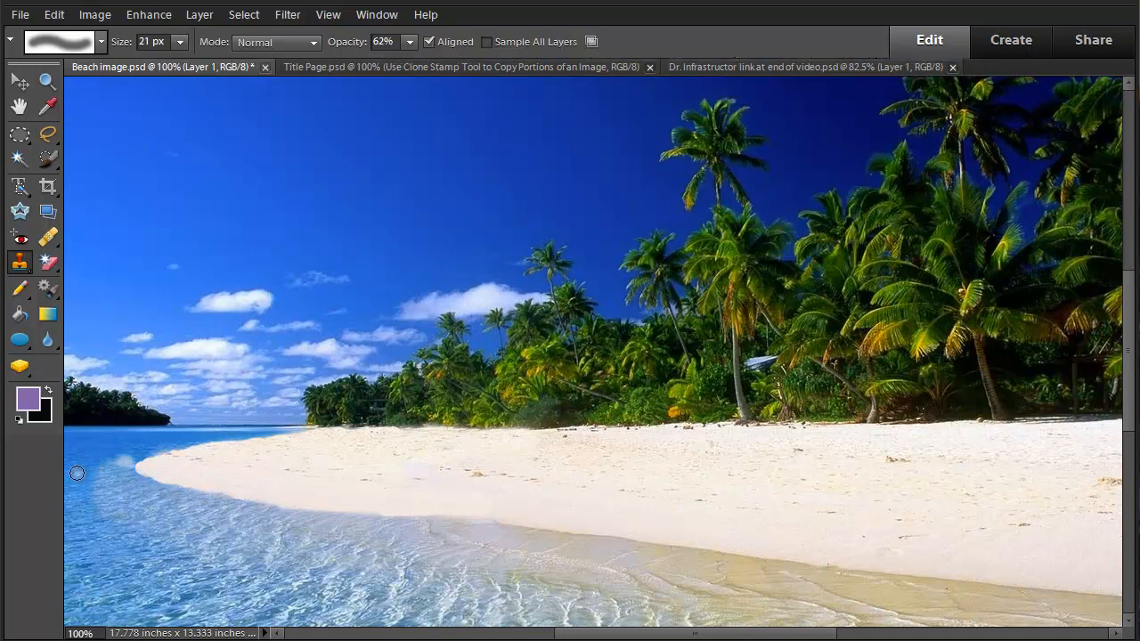
mouse_move(79, 481)
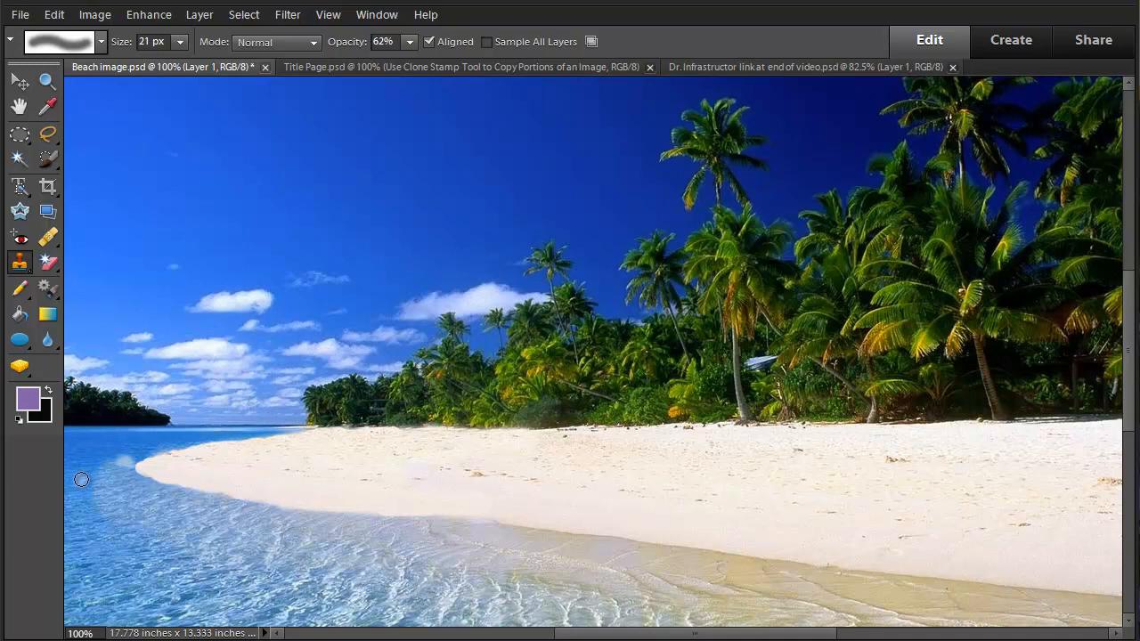
mouse_move(75, 497)
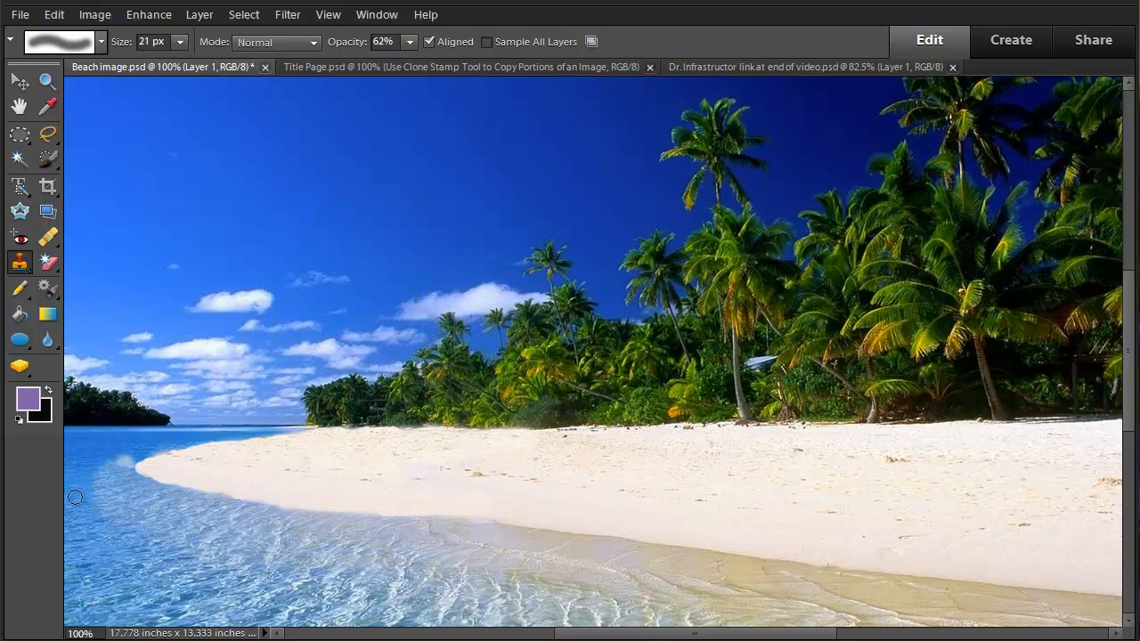
mouse_move(109, 452)
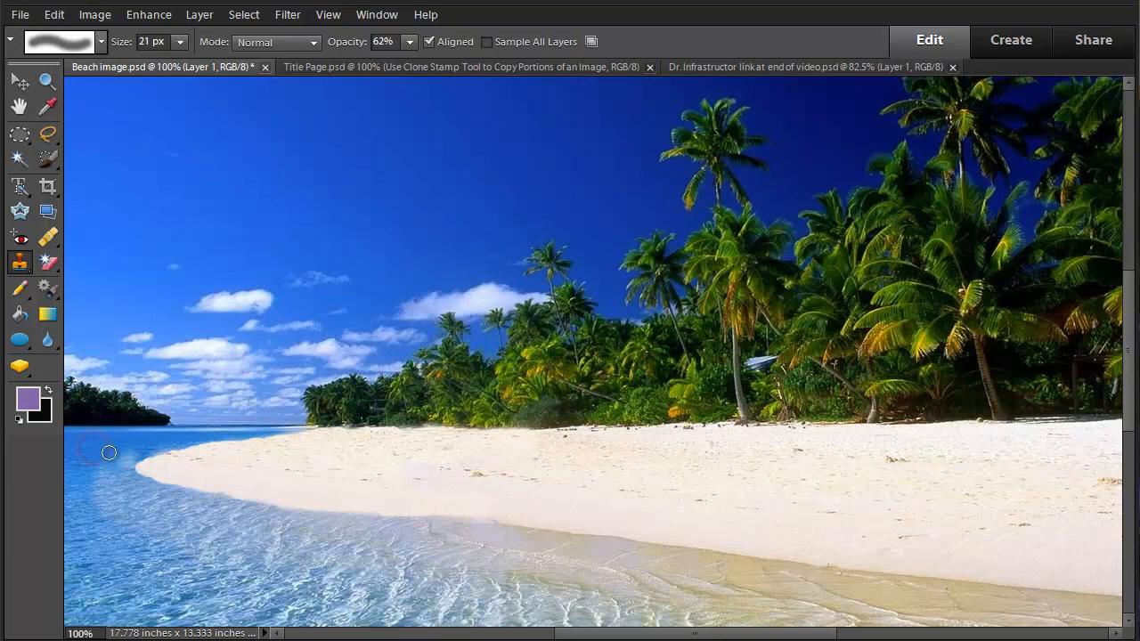
mouse_move(118, 452)
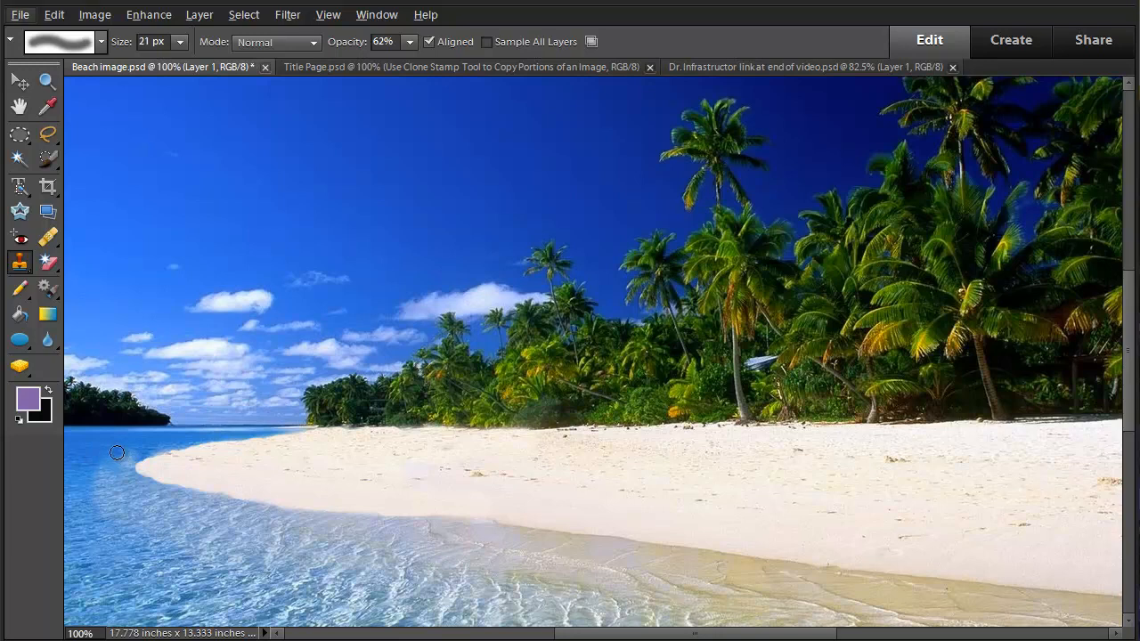
mouse_move(134, 451)
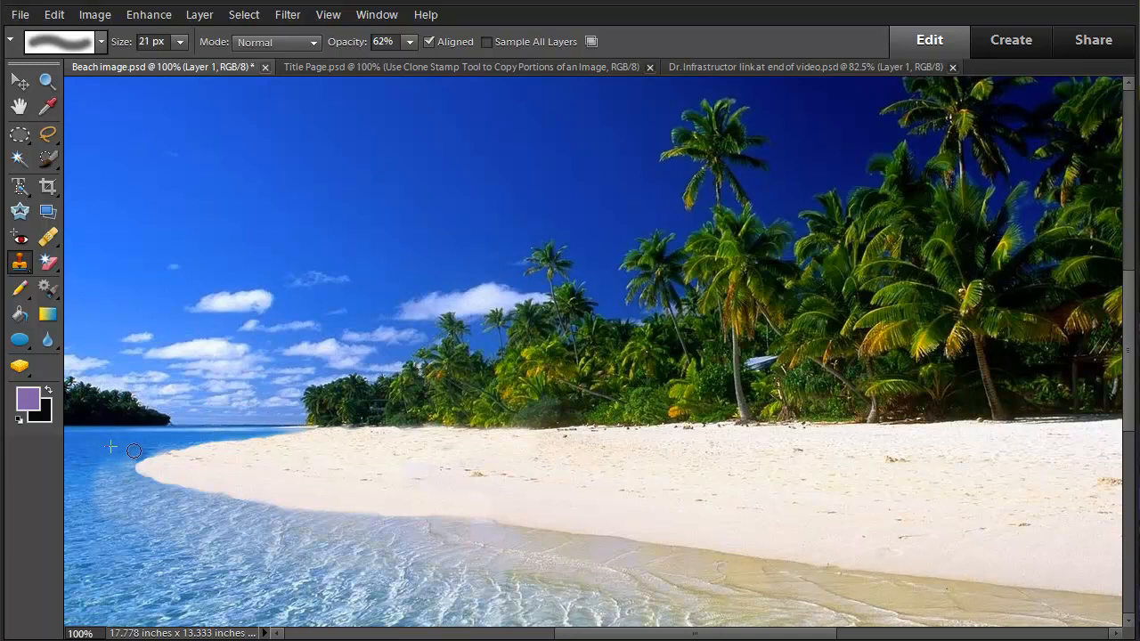
mouse_move(127, 449)
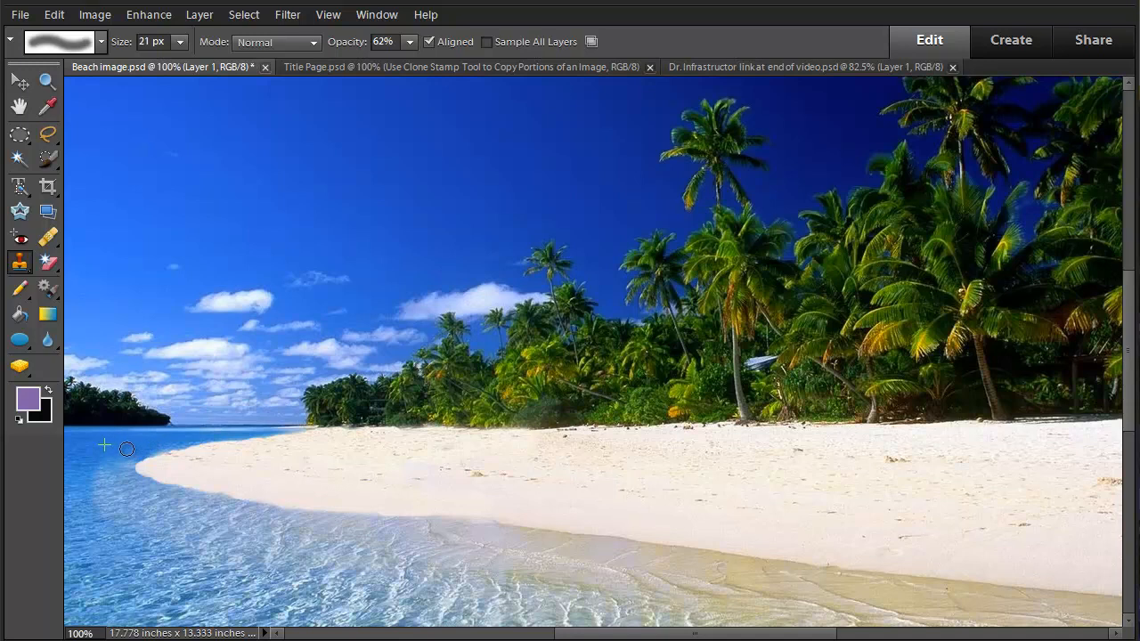
mouse_move(107, 520)
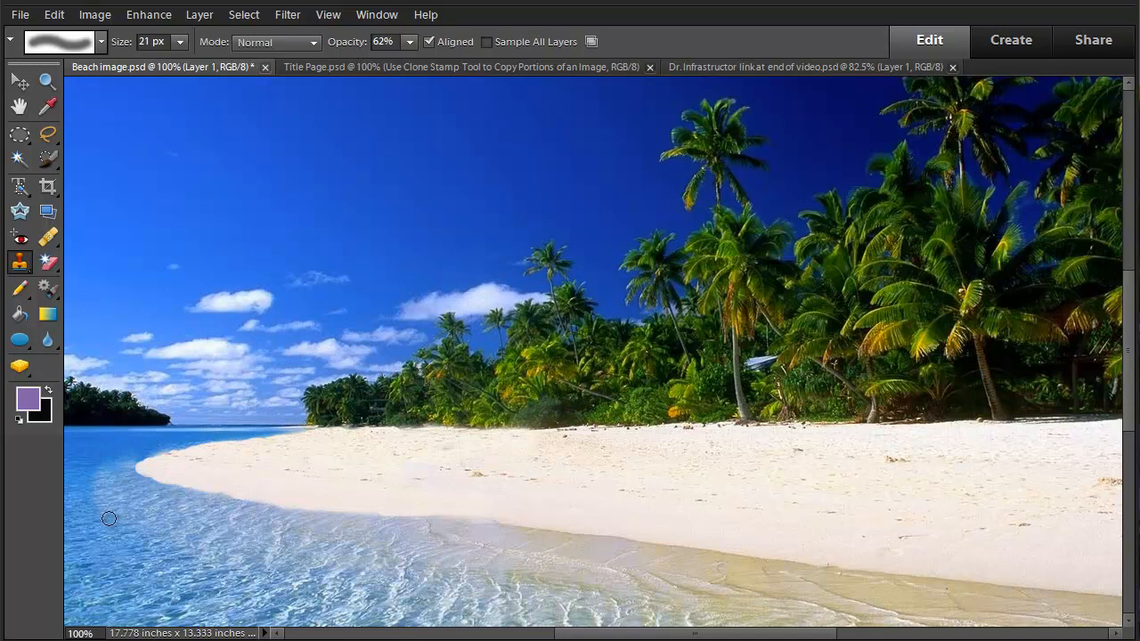
mouse_move(96, 513)
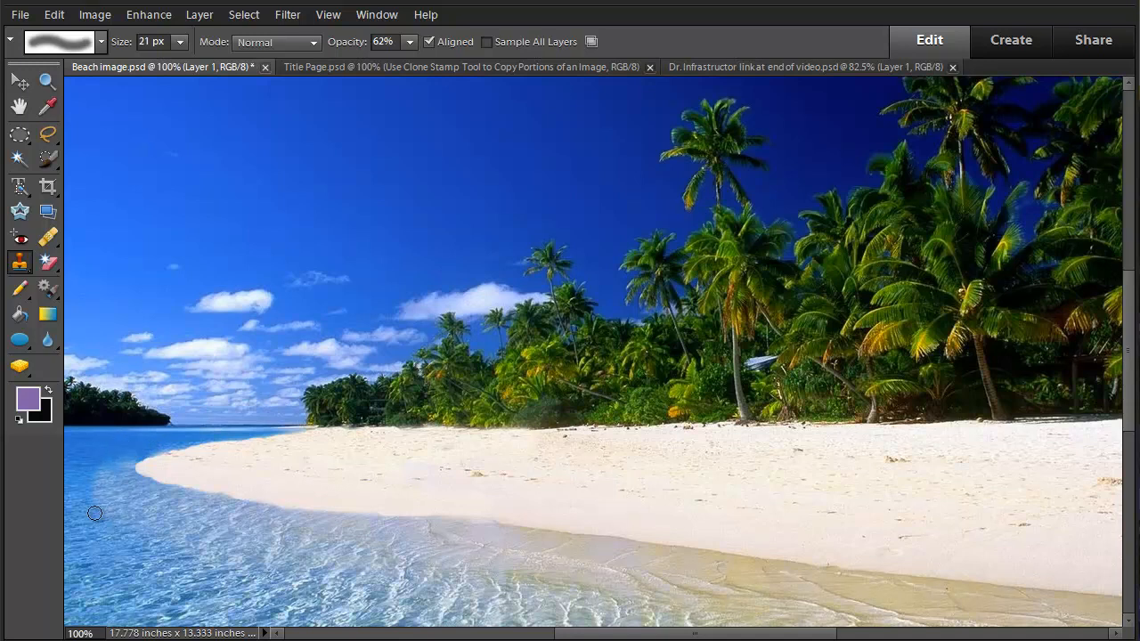
mouse_move(254, 494)
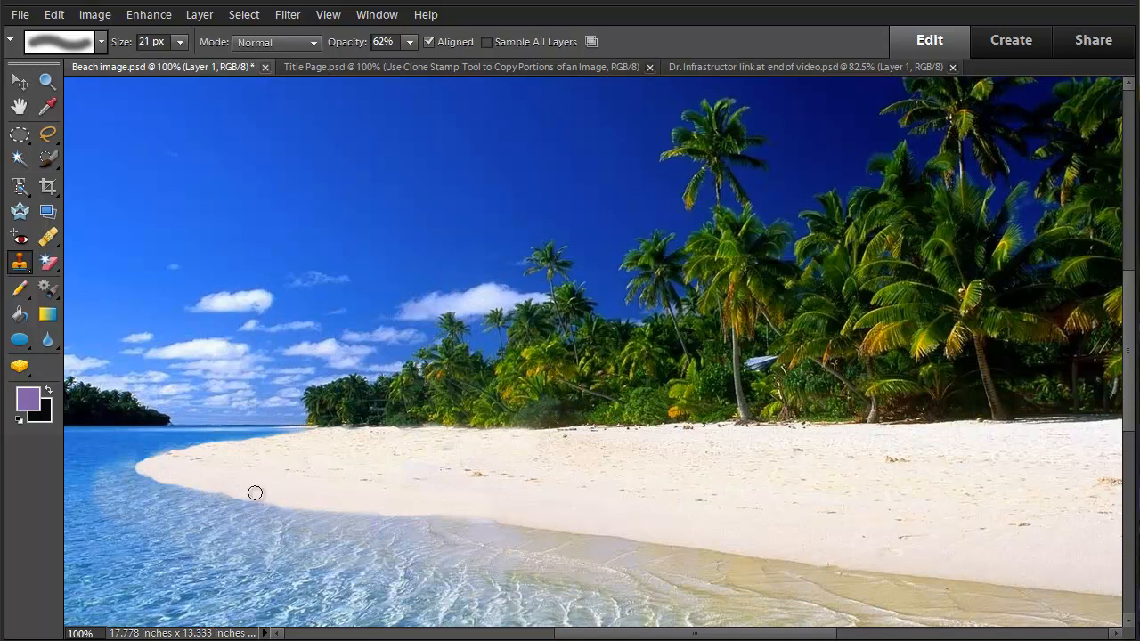
mouse_move(371, 324)
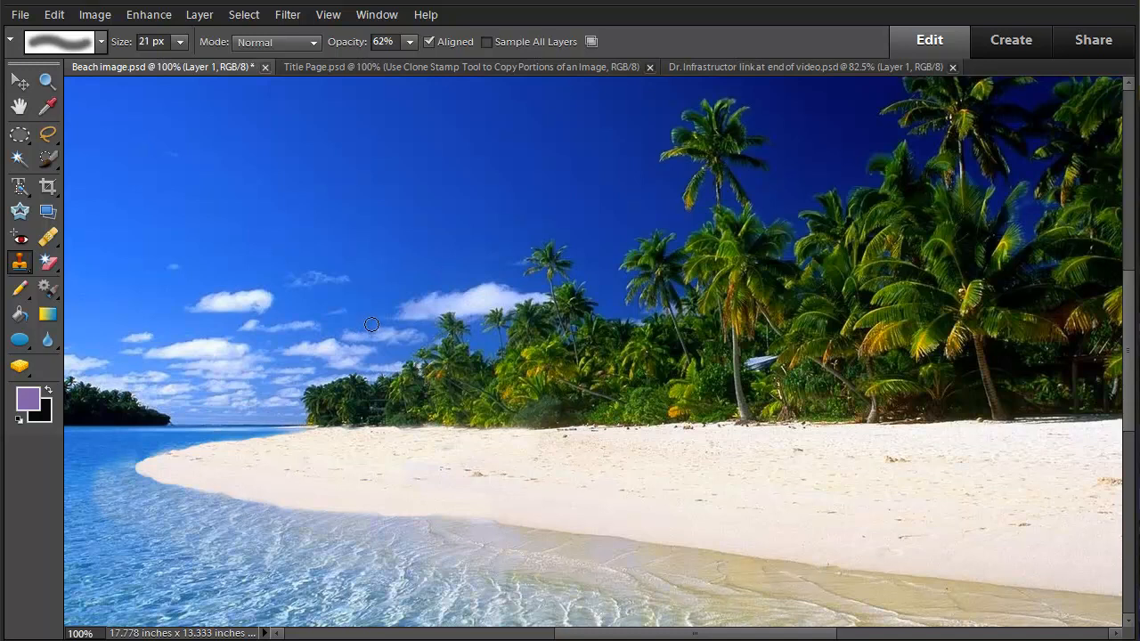
Zoom out to the whole beach photo, then switch to 'Dr. Infrastructor link at end of video.psd'.
left_click(20, 80)
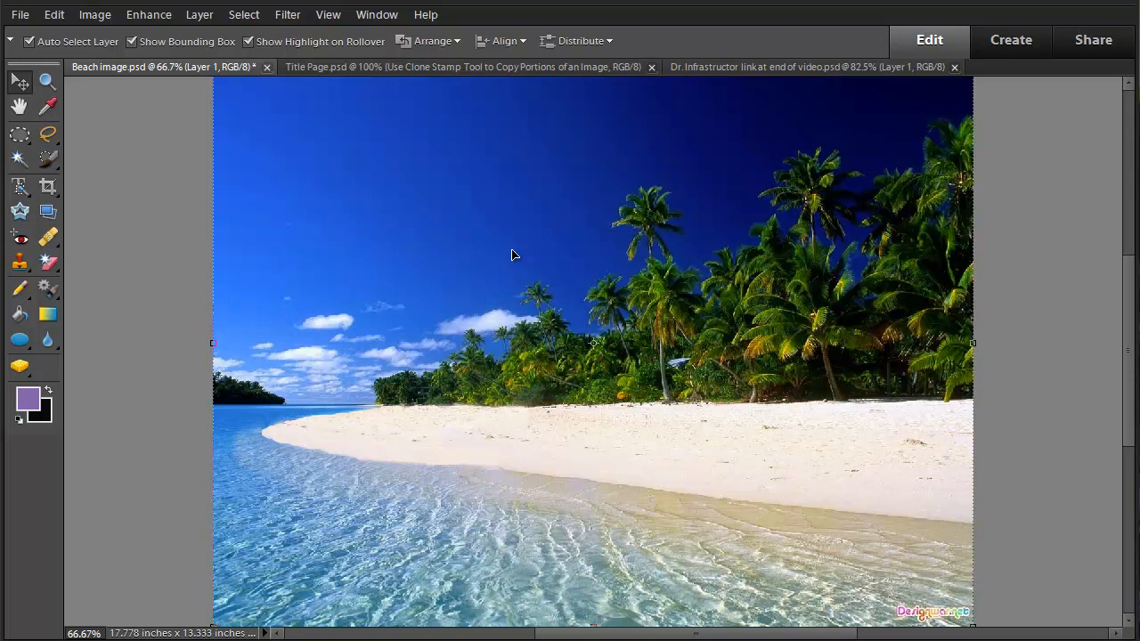
mouse_move(357, 146)
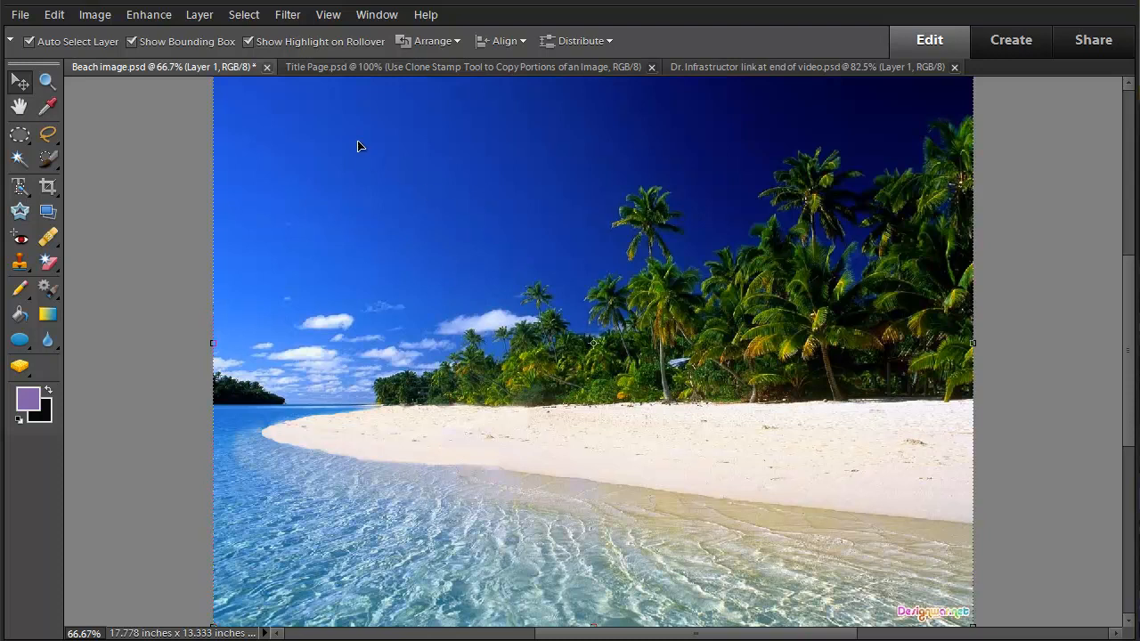
mouse_move(752, 73)
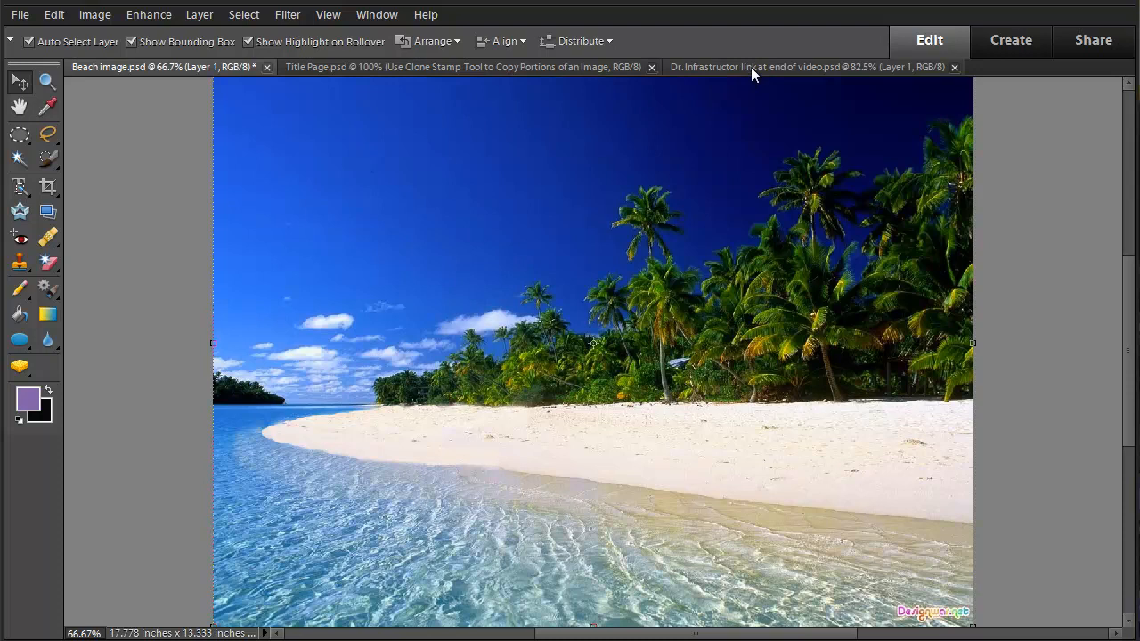
left_click(805, 66)
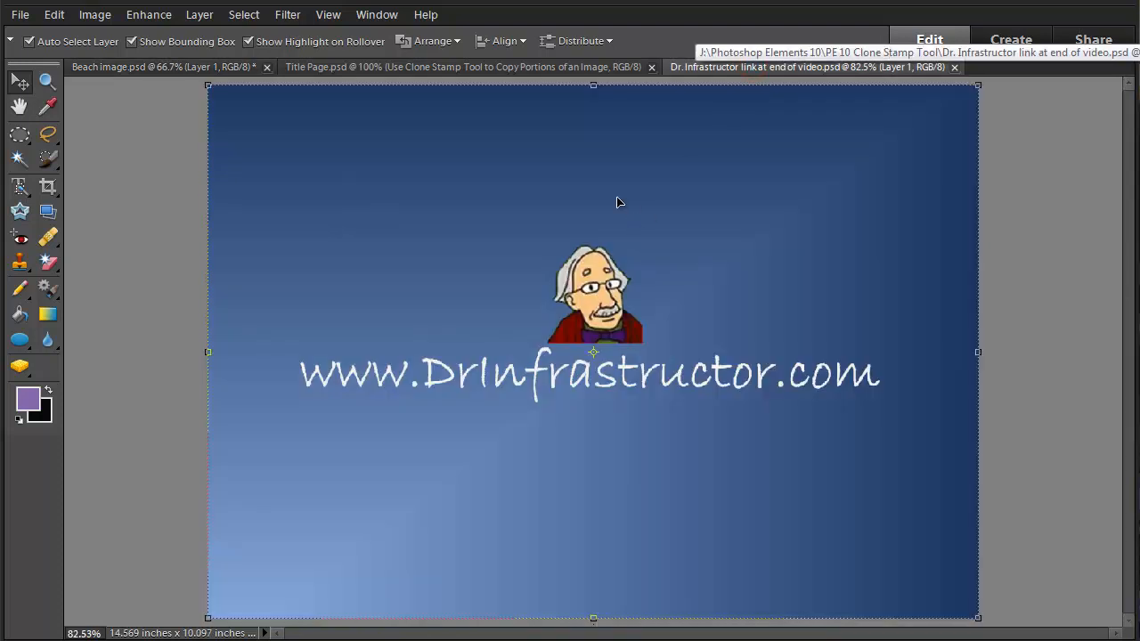